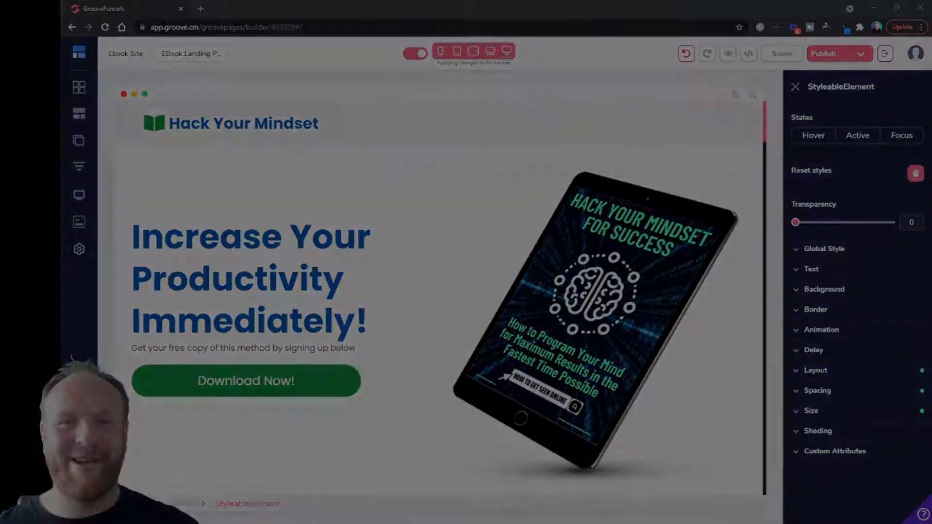
Step: Close the element styling panel and review the Ebook Site's page list
{"action": "left_click", "coordinate": [794, 87]}
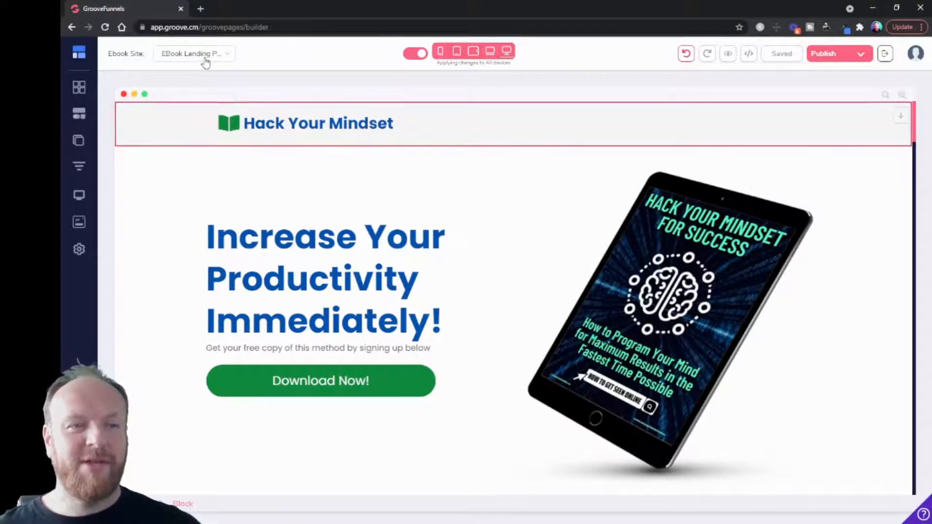
{"action": "left_click", "coordinate": [192, 54]}
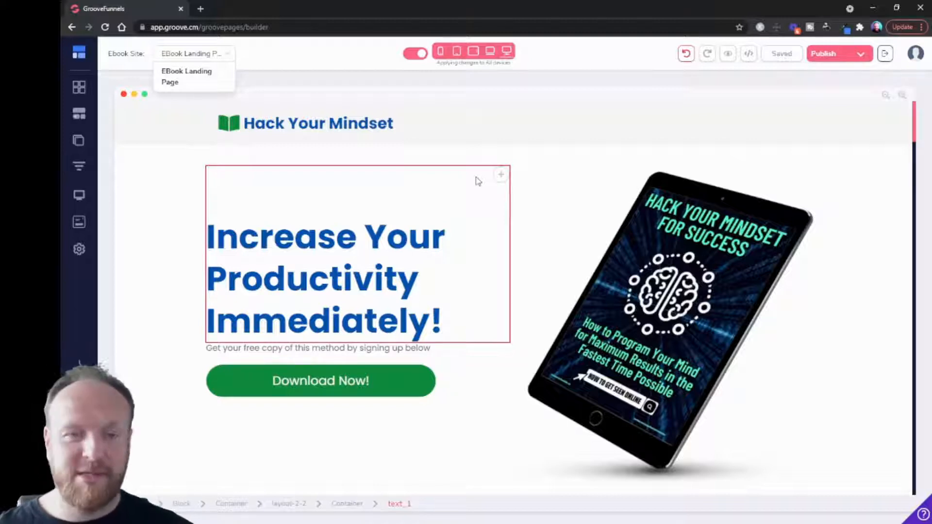
{"action": "left_click", "coordinate": [318, 123]}
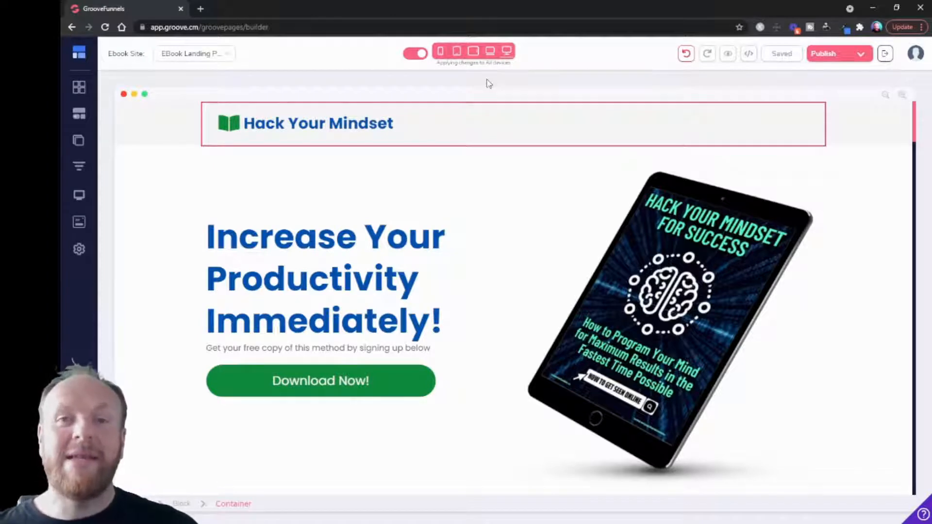
{"action": "mouse_move", "coordinate": [123, 98]}
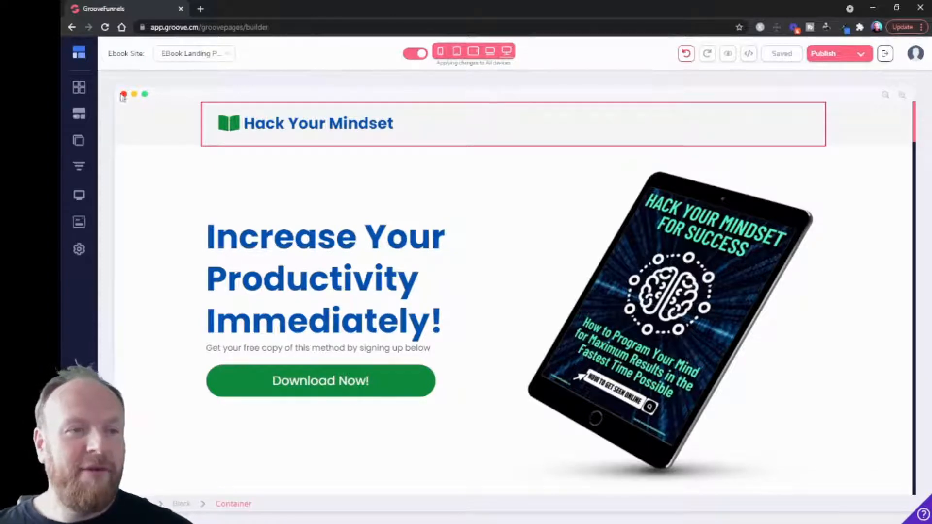
{"action": "mouse_move", "coordinate": [79, 141]}
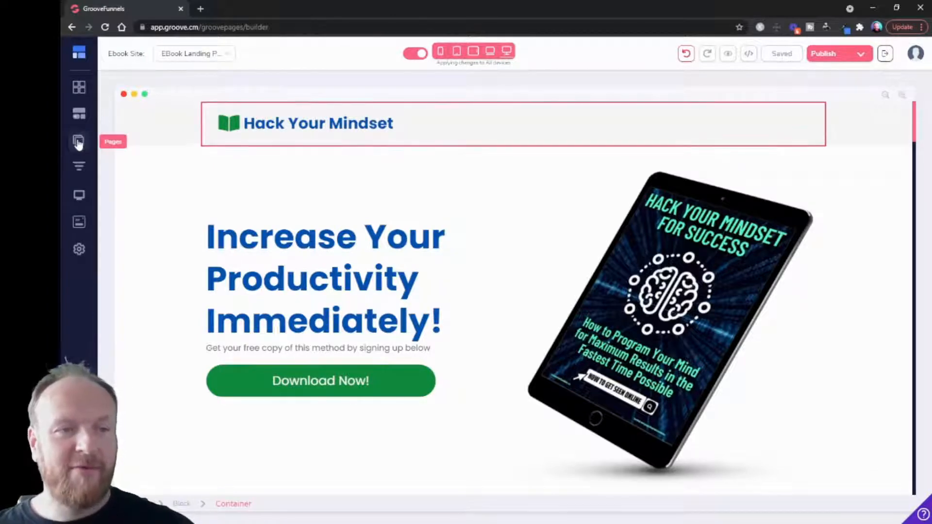
Step: Show the Pages panel listing EBook Landing Page under primary navigation
{"action": "left_click", "coordinate": [78, 141]}
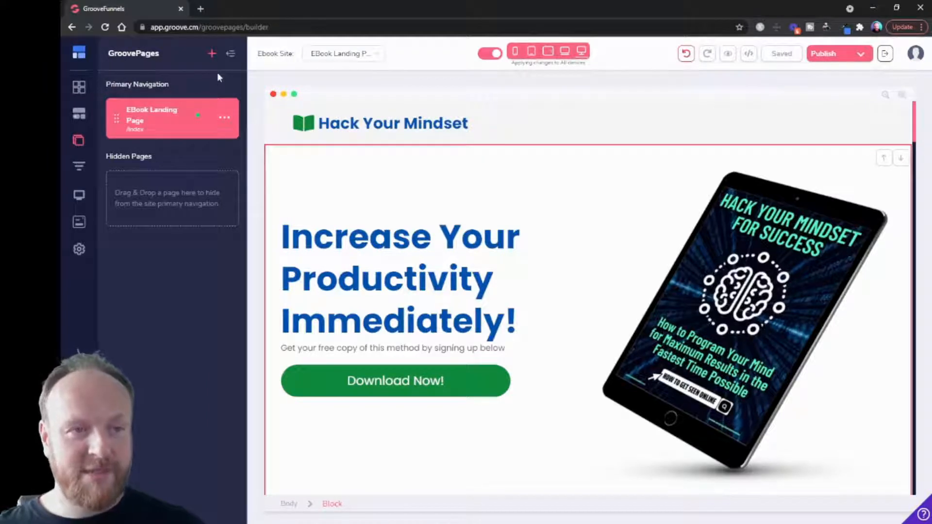
{"action": "mouse_move", "coordinate": [79, 140]}
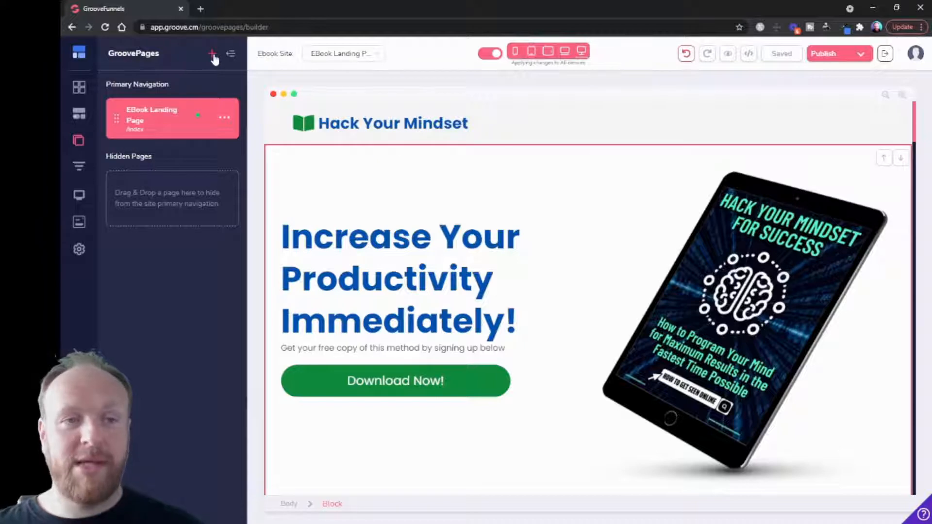
Step: Open the Add New Page gallery filtered to Thank You Pages templates
{"action": "left_click", "coordinate": [212, 53]}
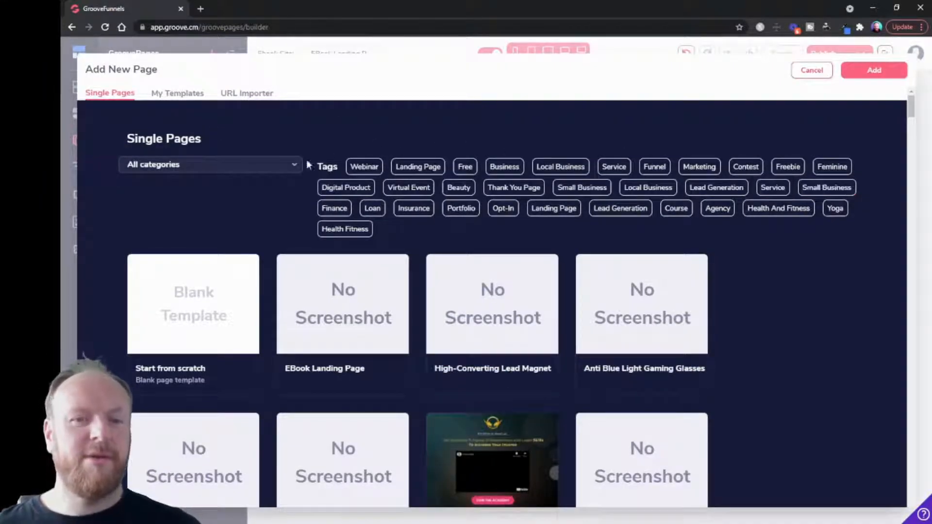
{"action": "mouse_move", "coordinate": [220, 244]}
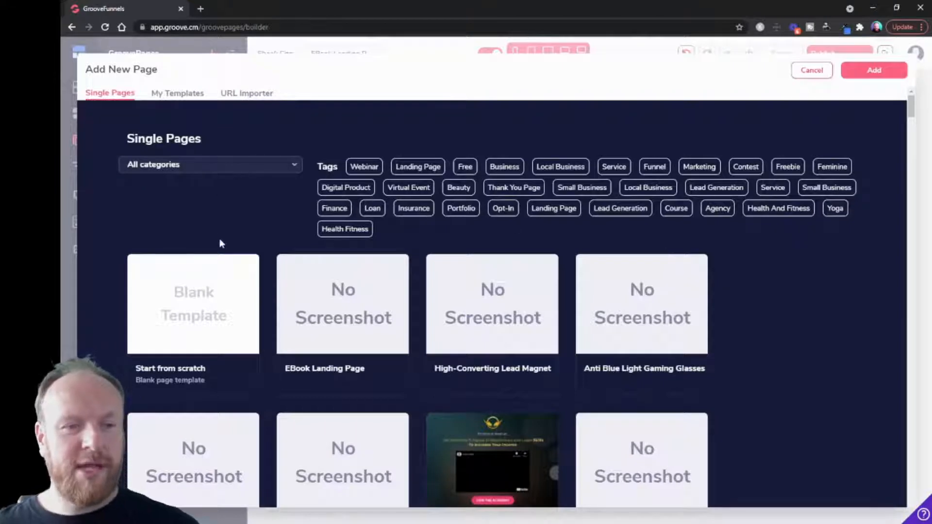
{"action": "mouse_move", "coordinate": [200, 310]}
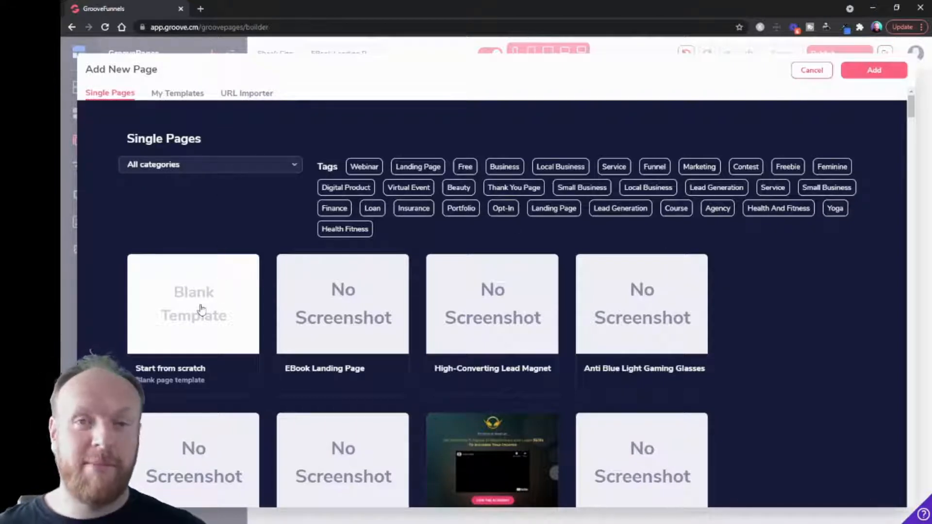
{"action": "mouse_move", "coordinate": [559, 381]}
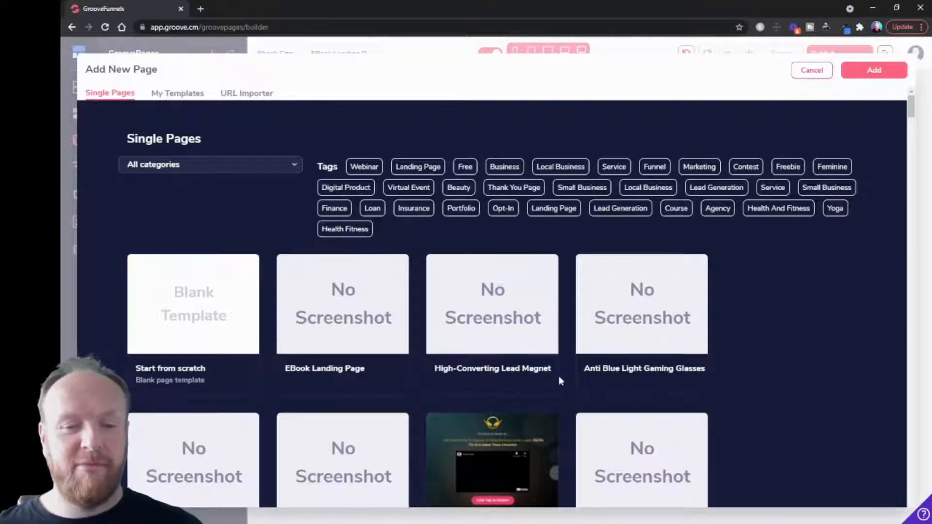
{"action": "scroll", "scroll_direction": "down", "scroll_amount": 3}
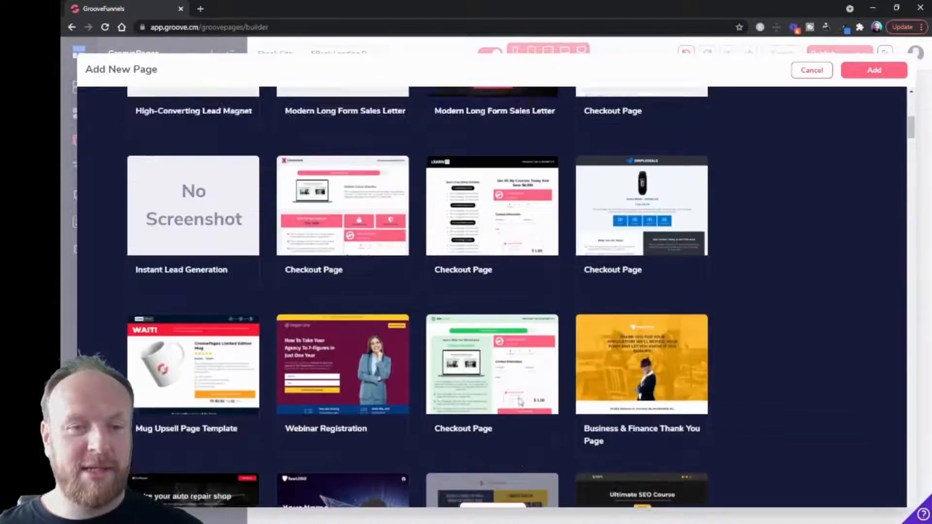
{"action": "scroll", "scroll_direction": "up", "scroll_amount": 3}
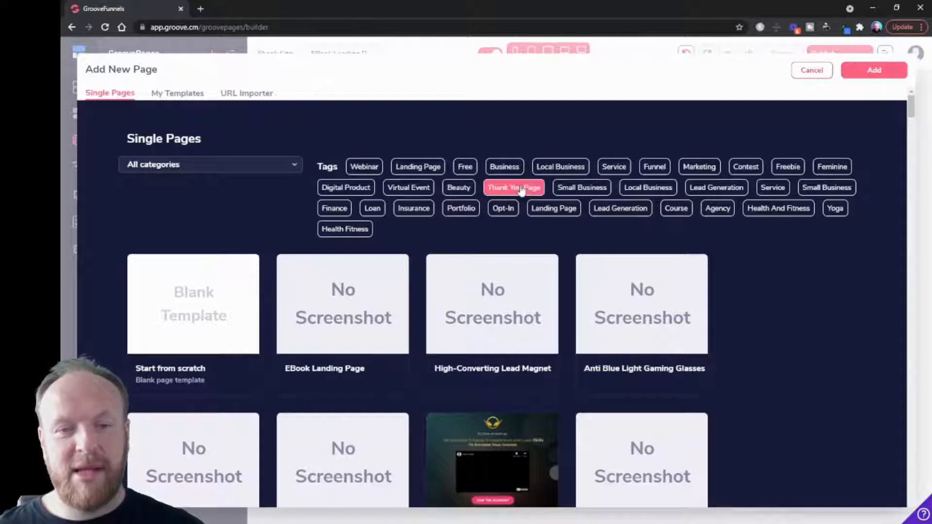
{"action": "left_click", "coordinate": [210, 164]}
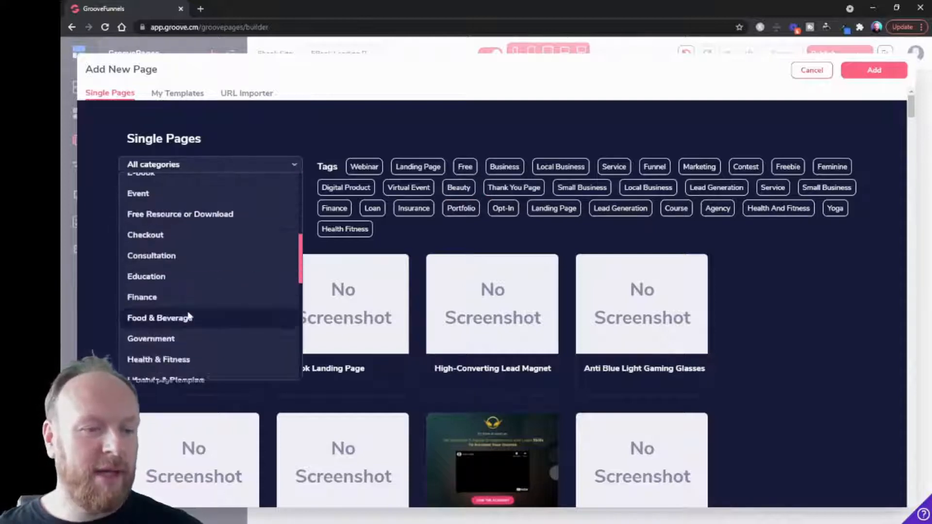
{"action": "scroll", "scroll_direction": "down", "scroll_amount": 3}
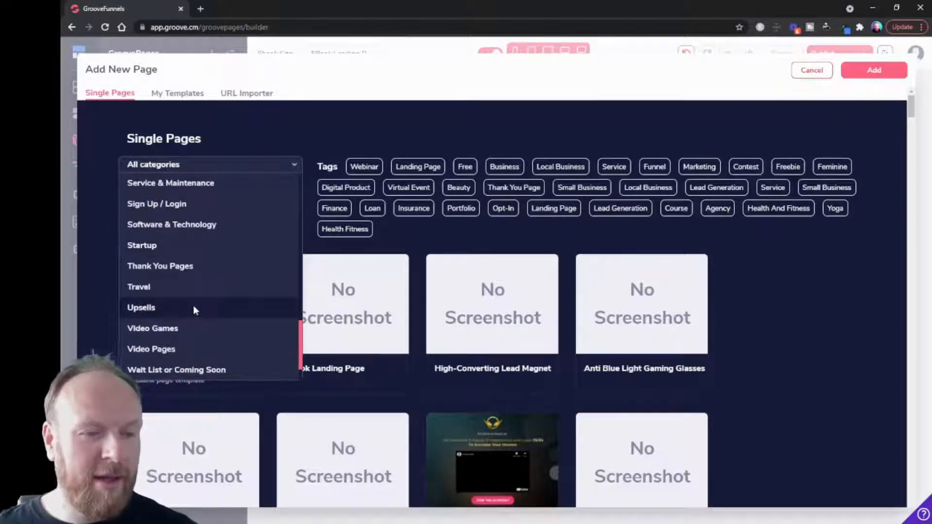
{"action": "scroll", "scroll_direction": "up", "scroll_amount": 3}
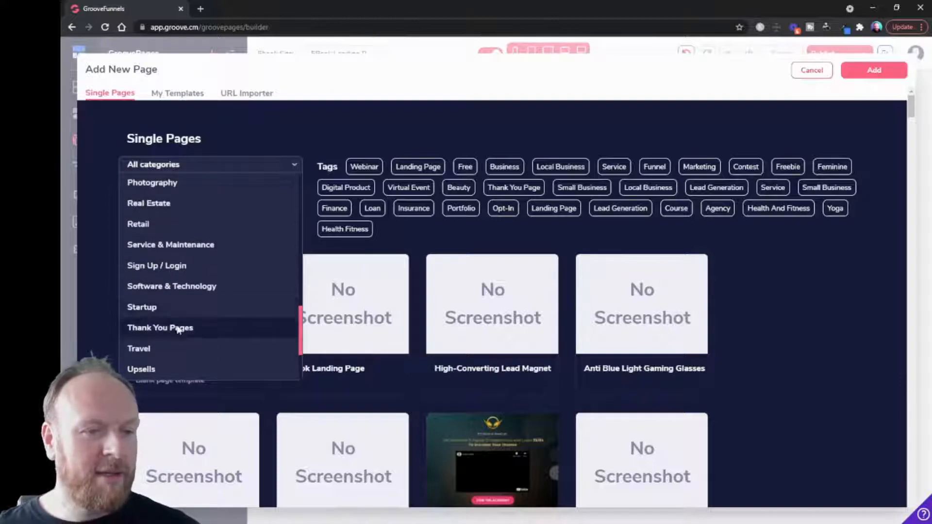
{"action": "left_click", "coordinate": [159, 328]}
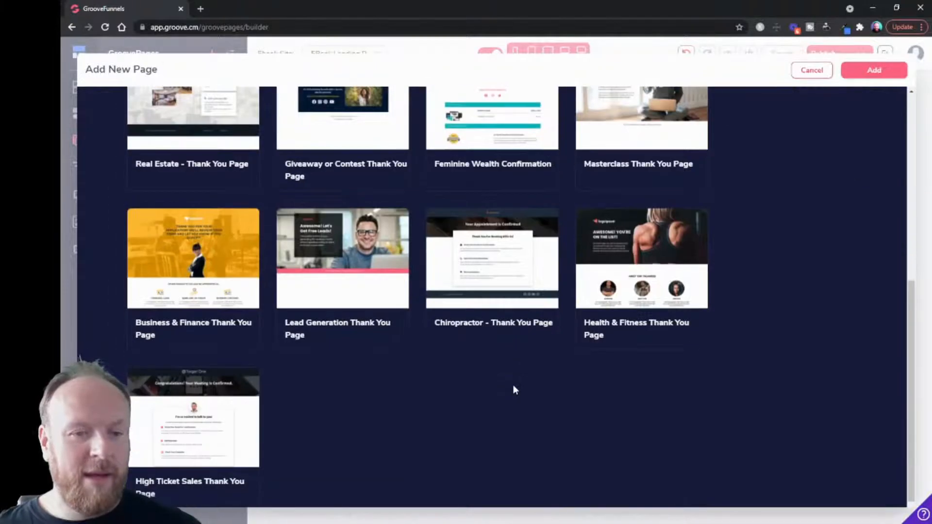
{"action": "scroll", "scroll_direction": "up", "scroll_amount": 3}
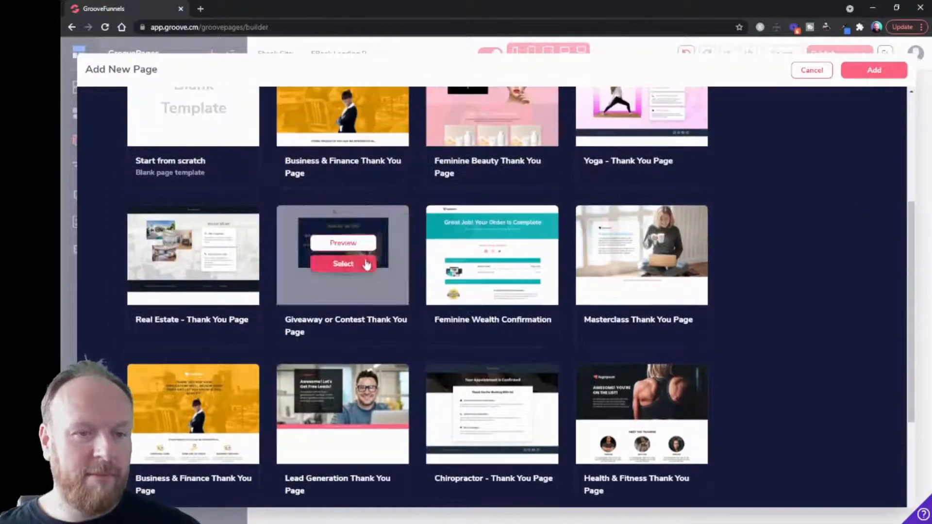
{"action": "mouse_move", "coordinate": [871, 333]}
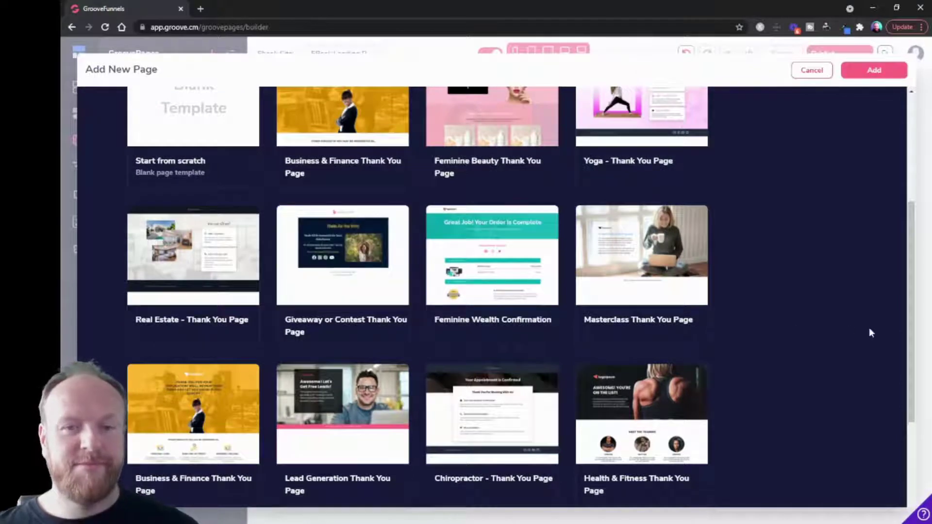
Step: Create Page 2 from the Giveaway or Contest Thank You Page template and open its options
{"action": "left_click", "coordinate": [874, 70]}
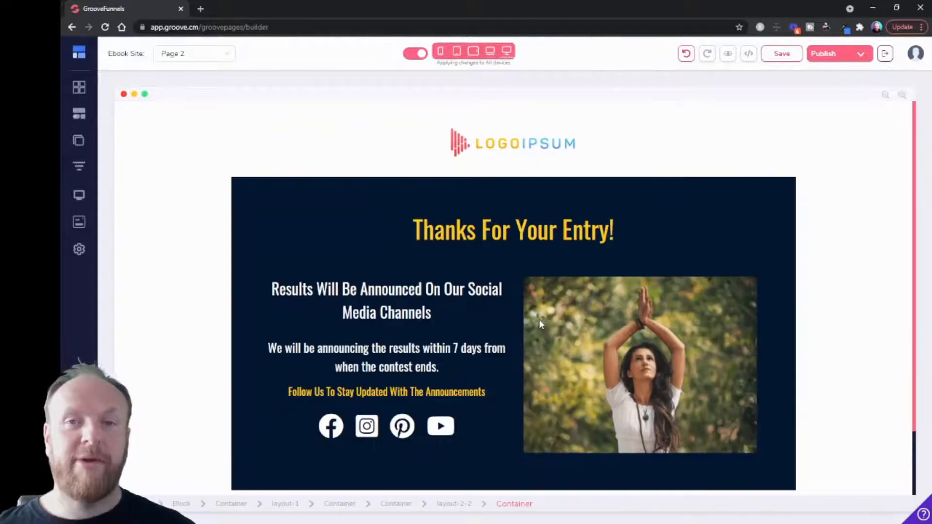
{"action": "mouse_move", "coordinate": [79, 166]}
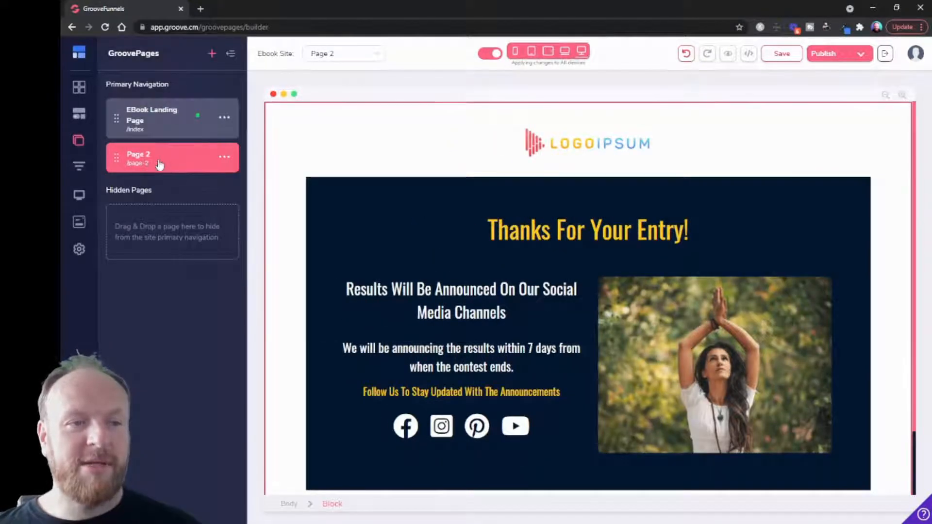
{"action": "mouse_move", "coordinate": [165, 146]}
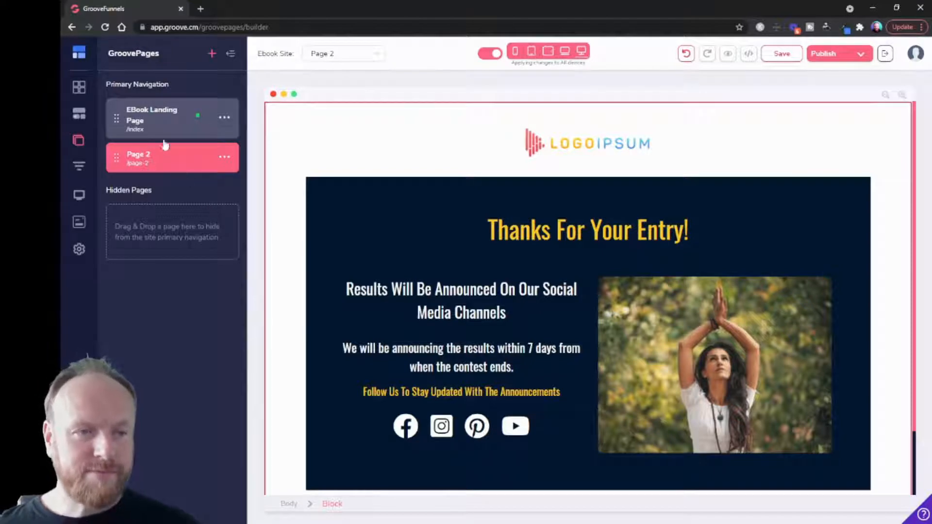
{"action": "left_click", "coordinate": [225, 157]}
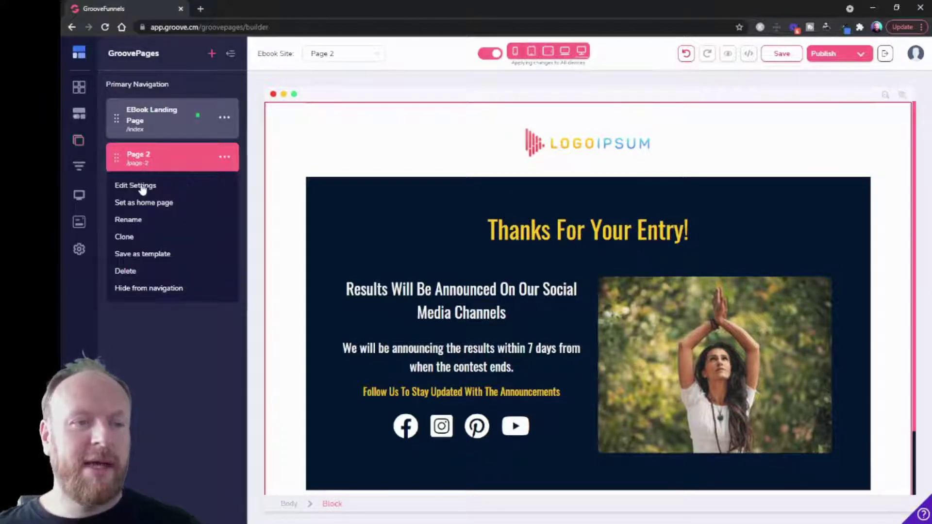
Step: Name Page 2 'Thank You' with URL 'thanks' and title 'Thank you for downloading'
{"action": "left_click", "coordinate": [135, 185]}
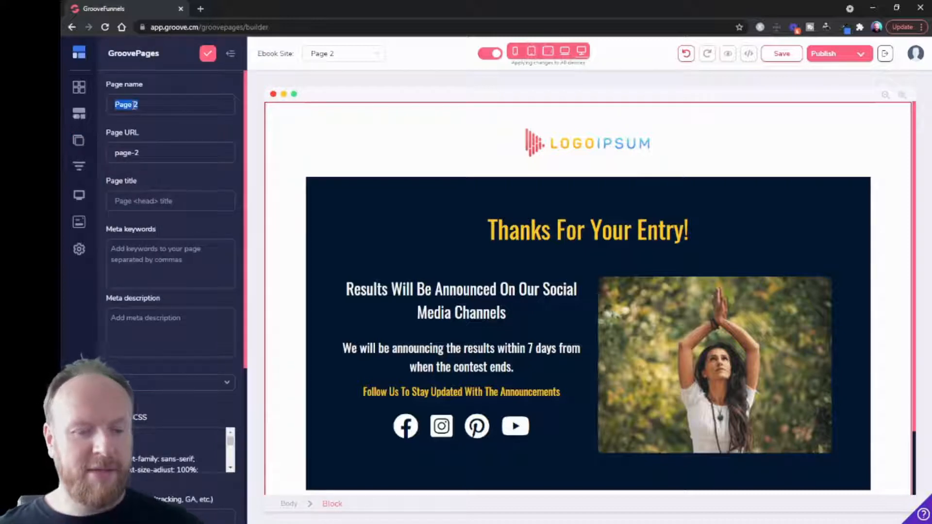
{"action": "type", "text": "Thank You"}
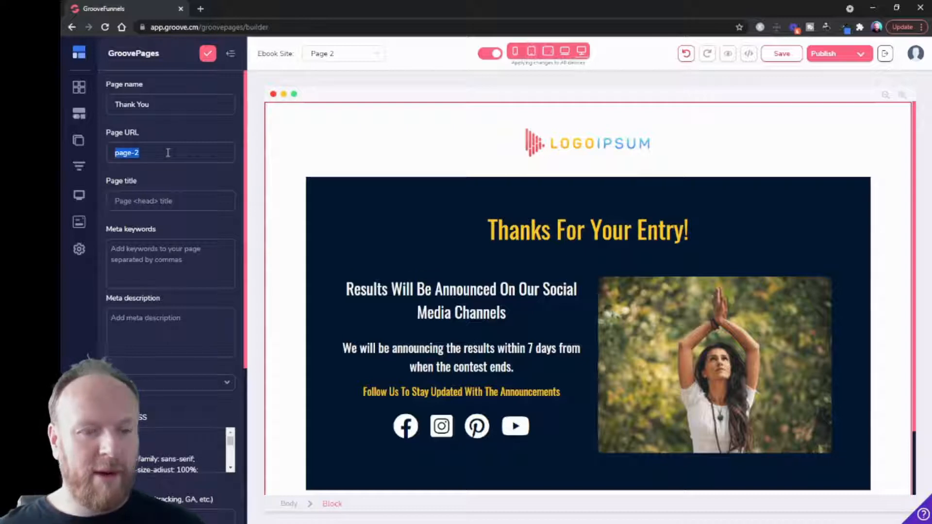
{"action": "type", "text": "thanks"}
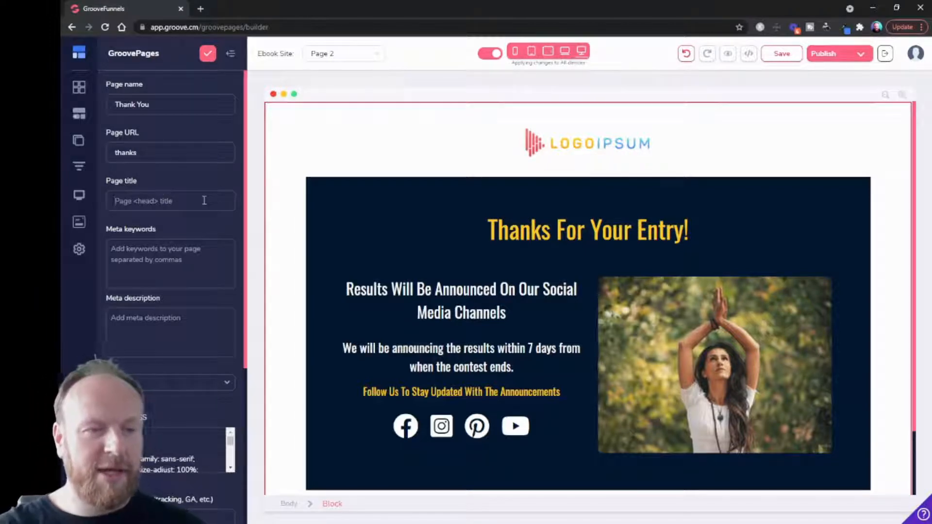
{"action": "type", "text": "Thanks"}
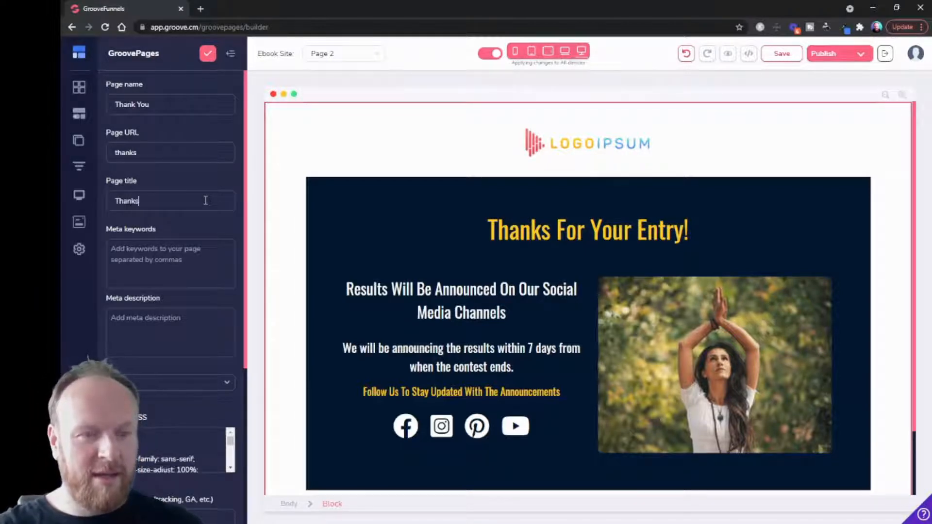
{"action": "type", "text": "Thank you for"}
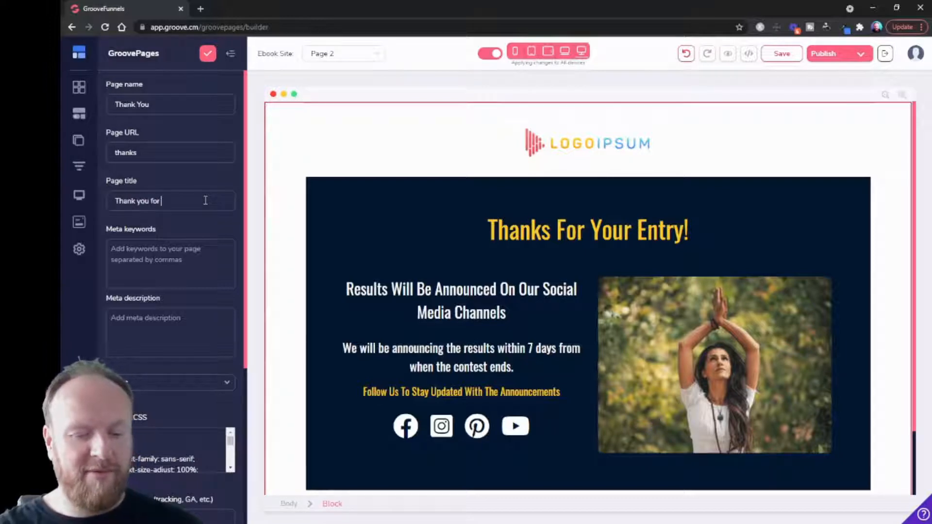
{"action": "type", "text": "downloading"}
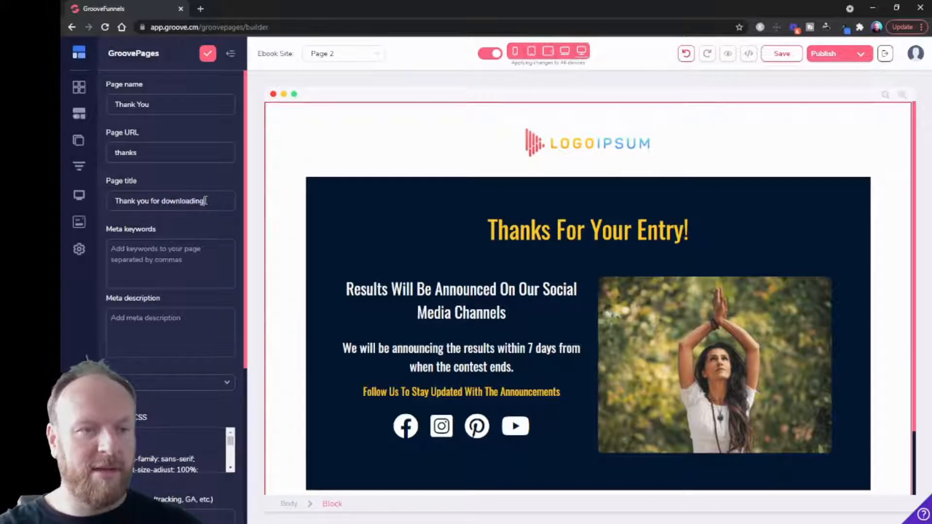
{"action": "scroll", "scroll_direction": "down", "scroll_amount": 3}
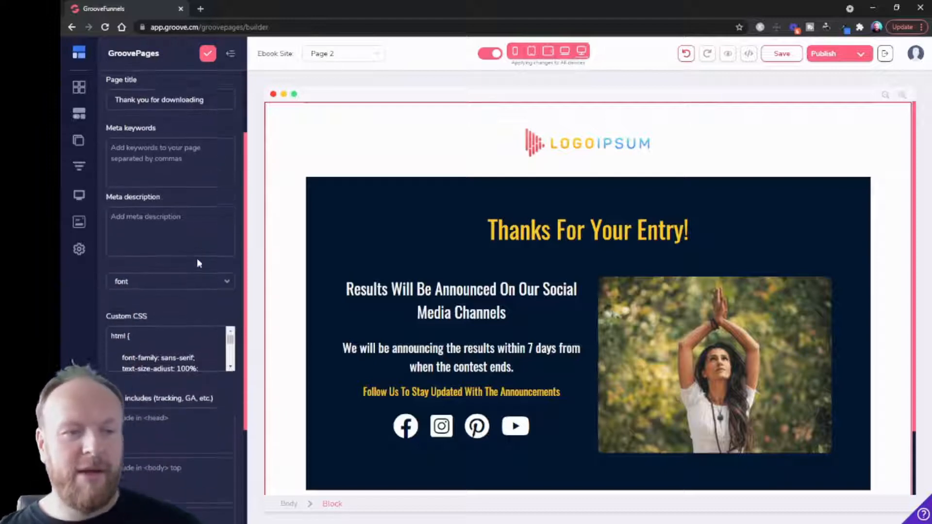
{"action": "scroll", "scroll_direction": "down", "scroll_amount": 3}
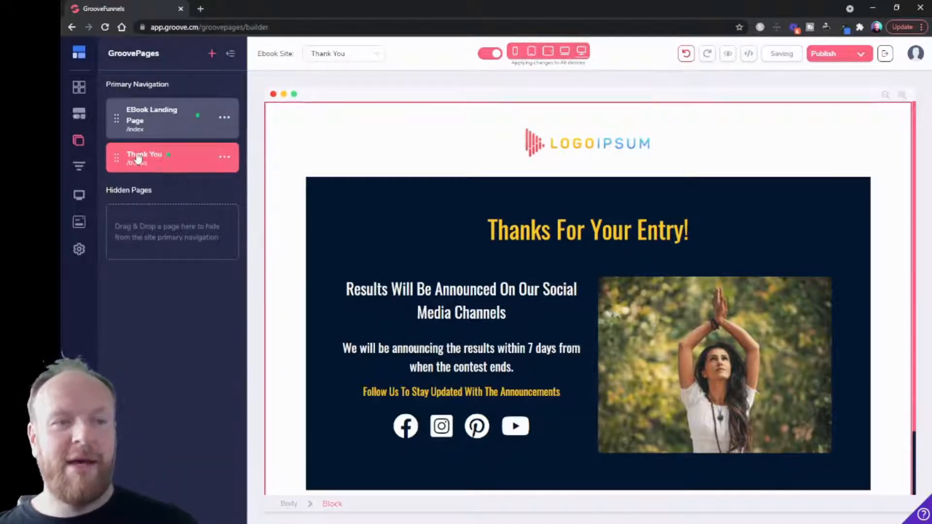
{"action": "mouse_move", "coordinate": [146, 124]}
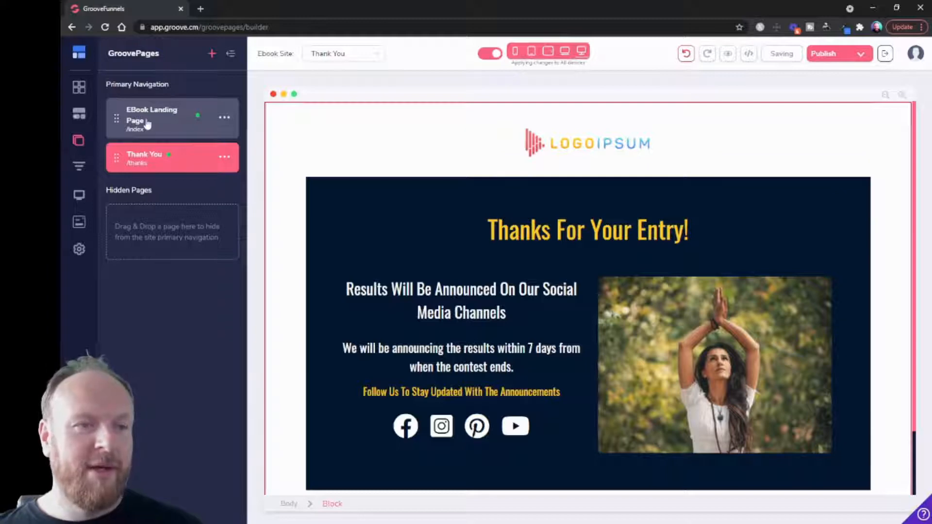
Step: Rename the landing page 'Hack Your Mindset', titled 'Get Your Free Mindset Hack Today', and select the dark block
{"action": "left_click", "coordinate": [224, 117]}
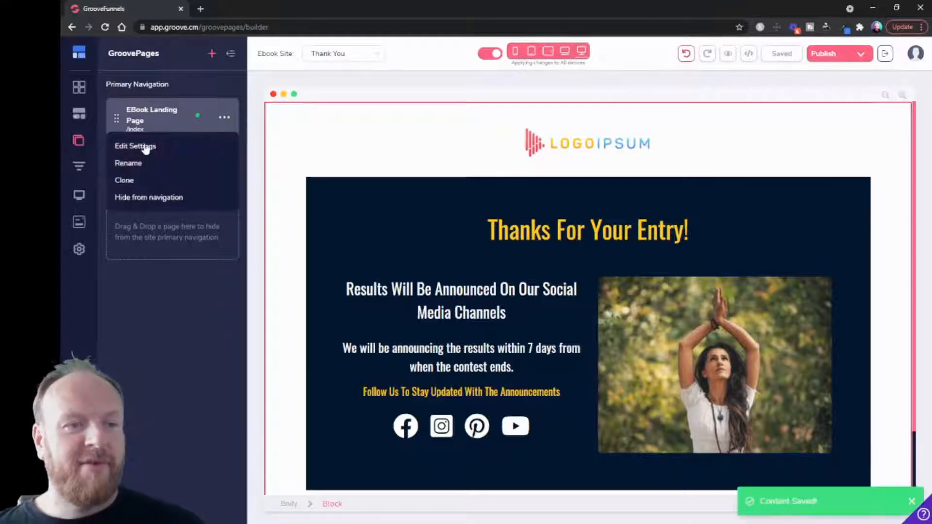
{"action": "left_click", "coordinate": [135, 145]}
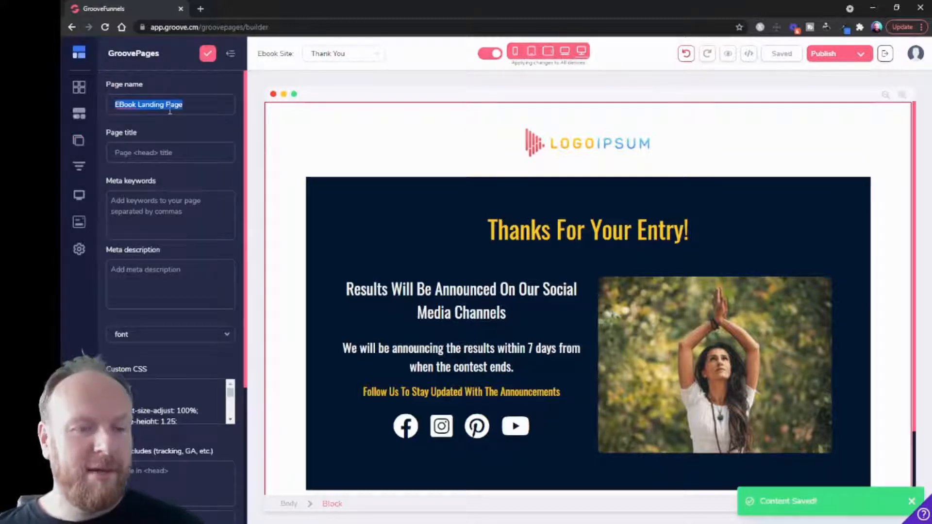
{"action": "type", "text": "Hack Your M"}
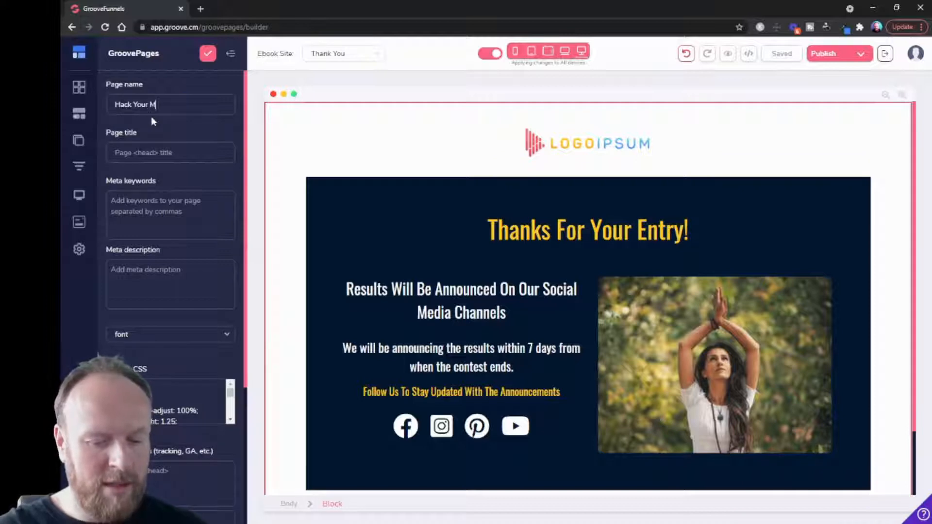
{"action": "type", "text": "indset"}
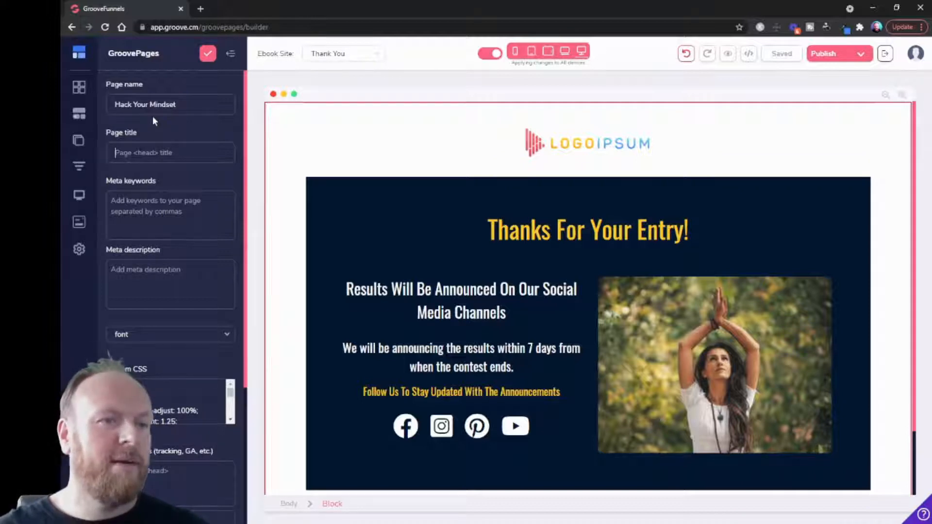
{"action": "type", "text": "Get Your Free Mindset Hack Today"}
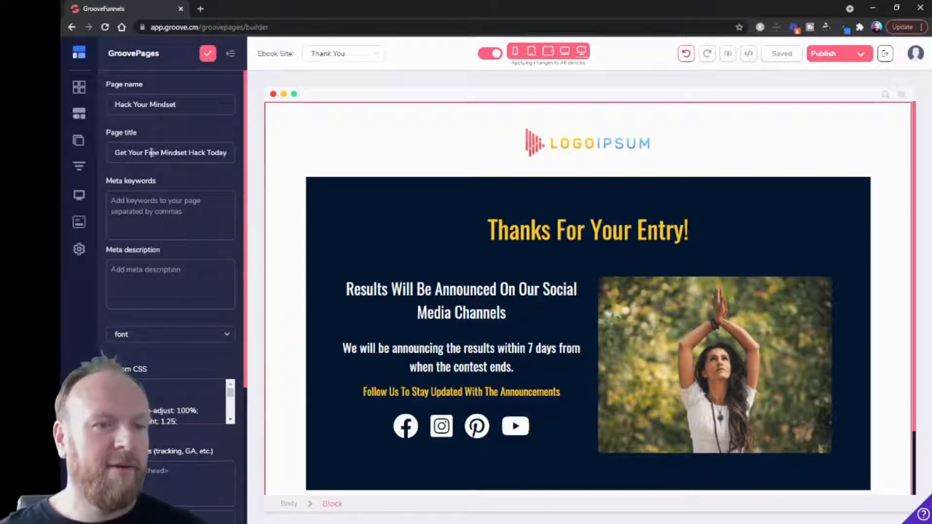
{"action": "scroll", "scroll_direction": "down", "scroll_amount": 3}
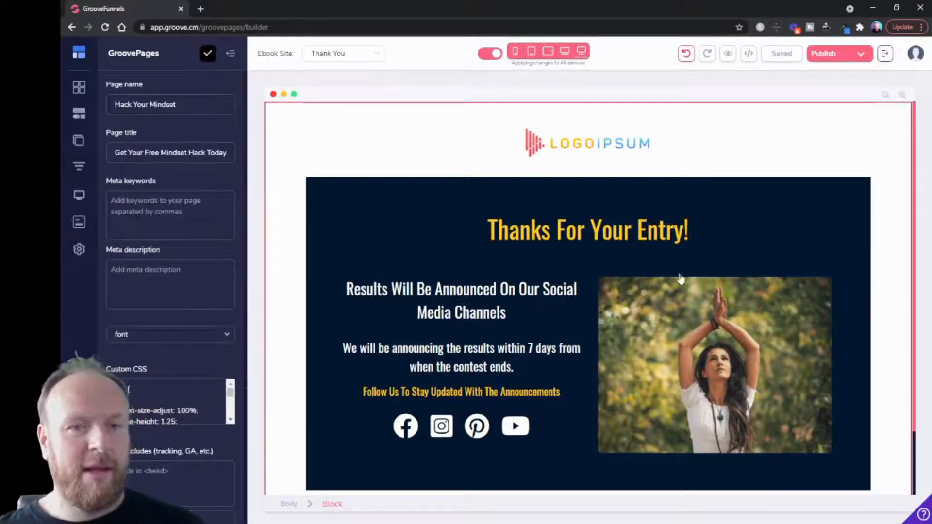
{"action": "left_click", "coordinate": [80, 140]}
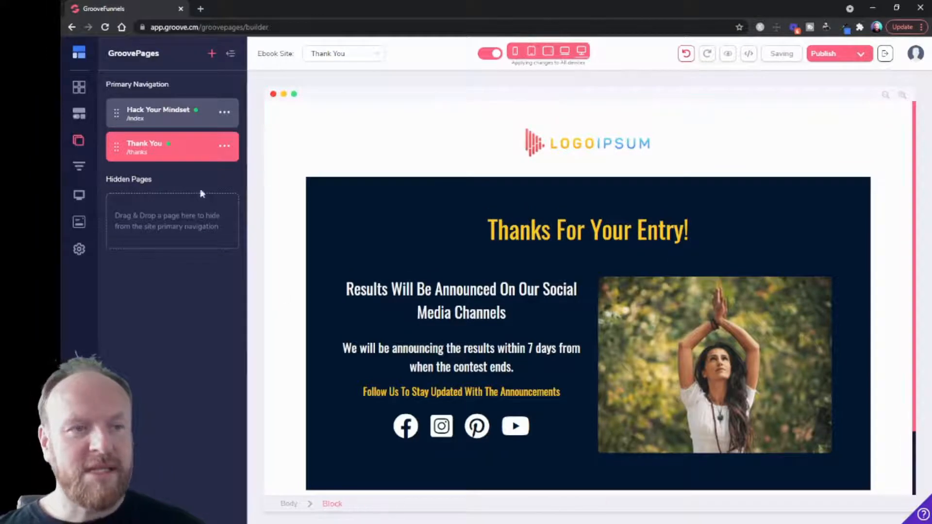
{"action": "left_click", "coordinate": [455, 214]}
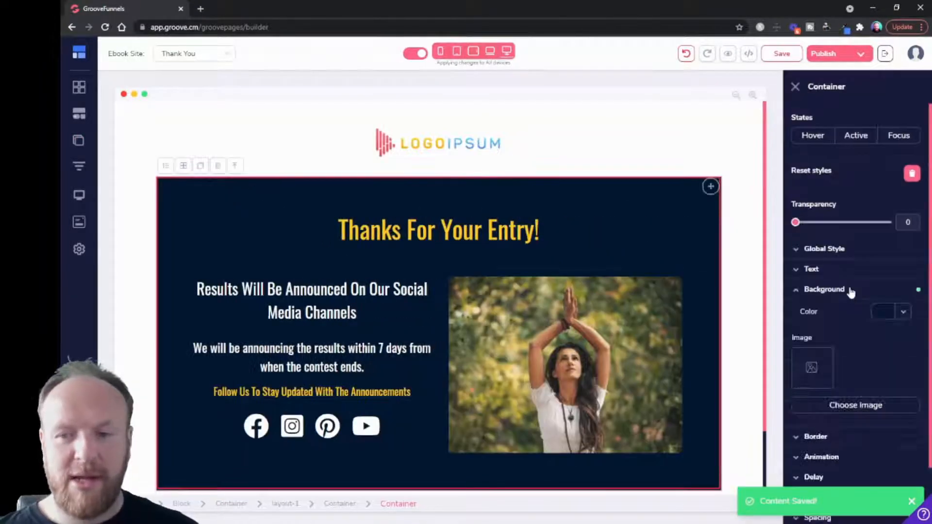
Step: Give the dark content block a blue #0451AE background
{"action": "left_click", "coordinate": [890, 312]}
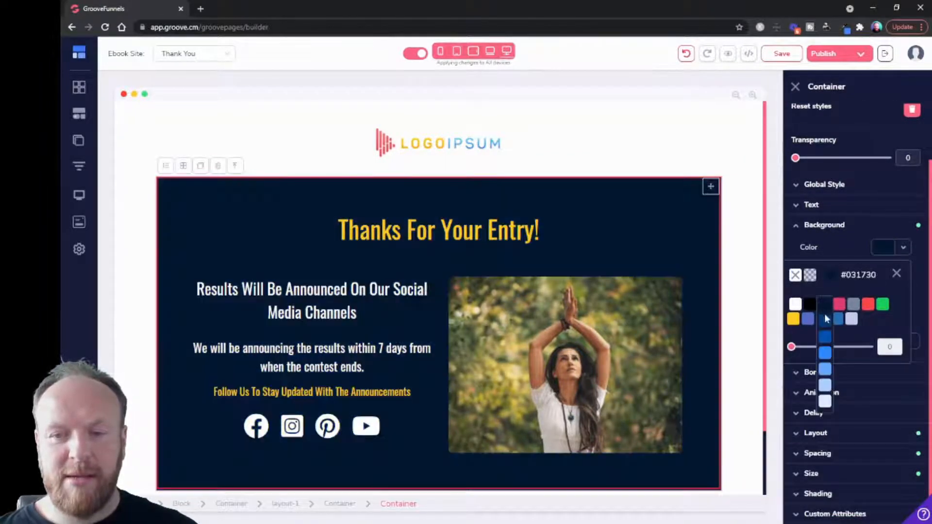
{"action": "left_click", "coordinate": [826, 319]}
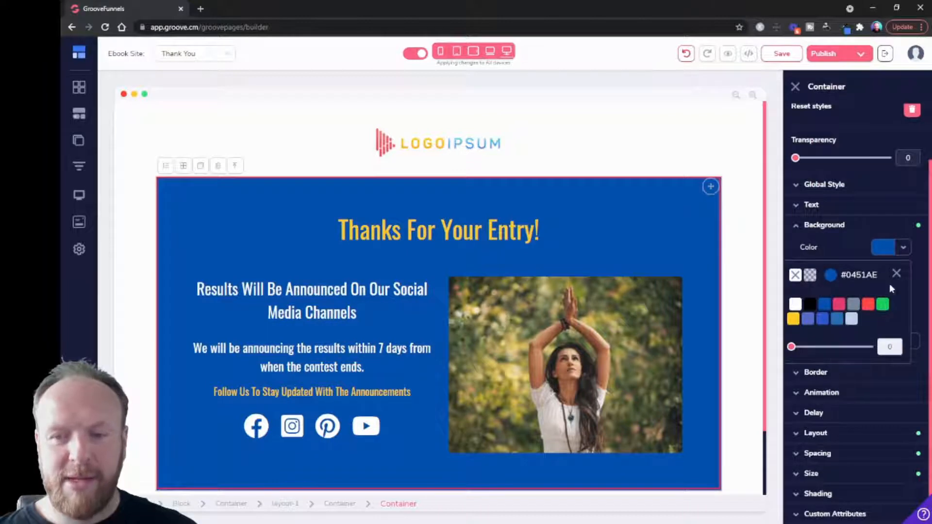
{"action": "left_click", "coordinate": [897, 274]}
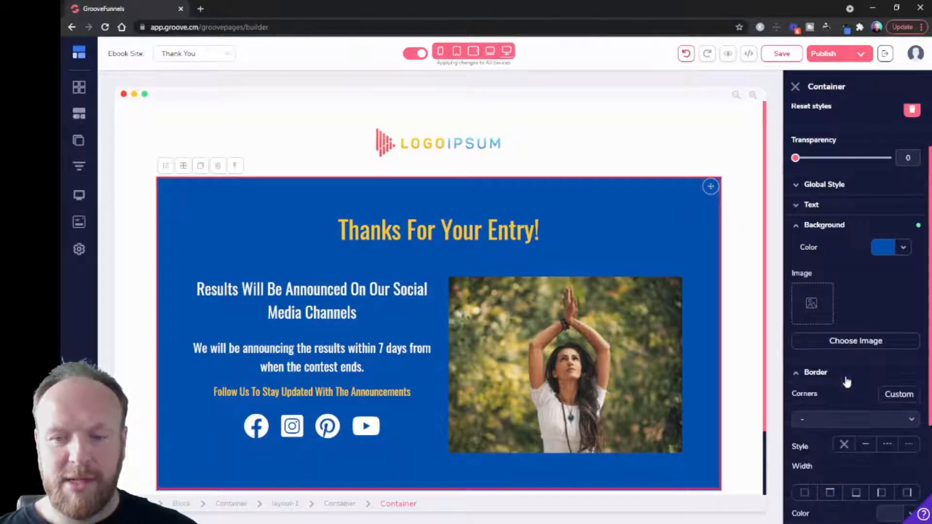
{"action": "left_click", "coordinate": [855, 421]}
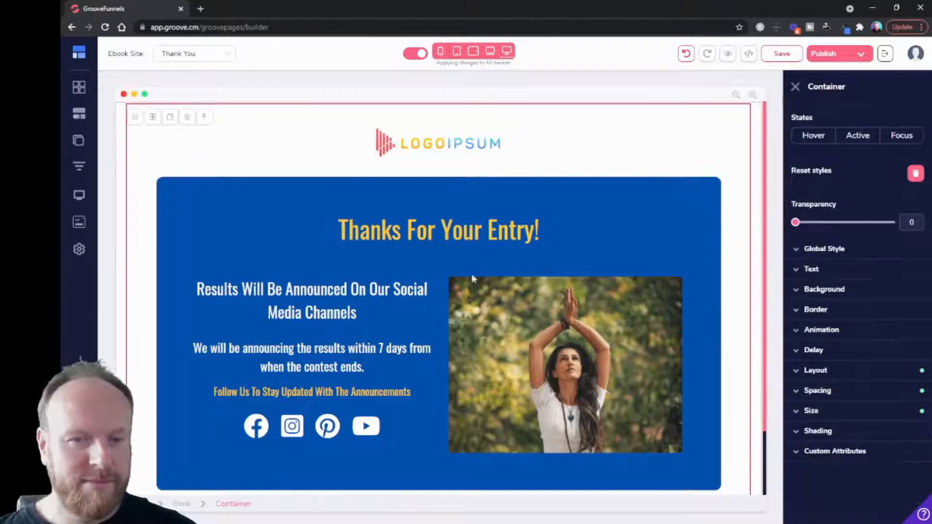
Step: Style the headline white, bold, in the Page Default font
{"action": "left_click", "coordinate": [438, 230]}
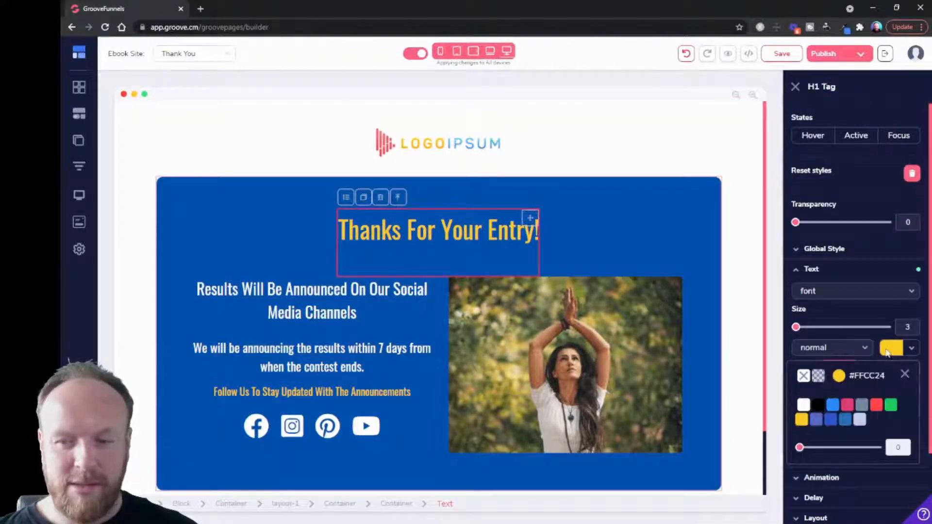
{"action": "left_click", "coordinate": [803, 405]}
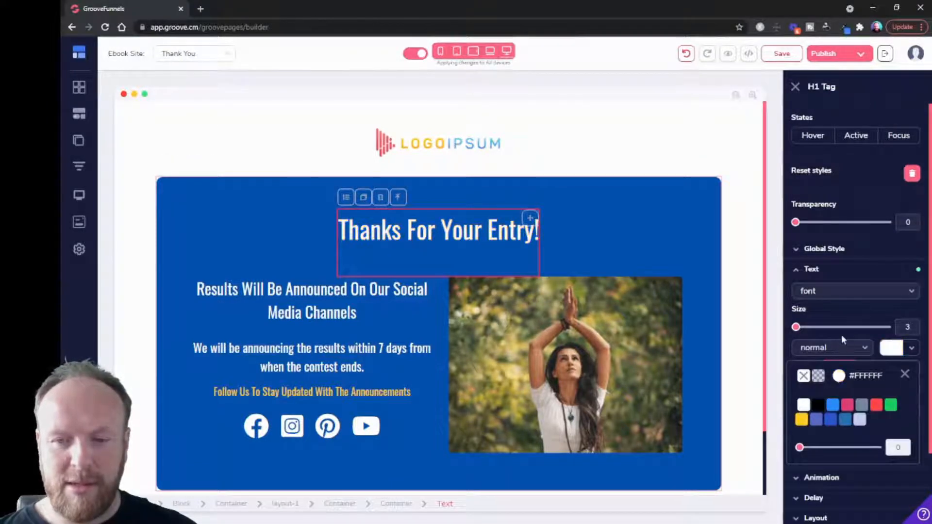
{"action": "left_click", "coordinate": [853, 291]}
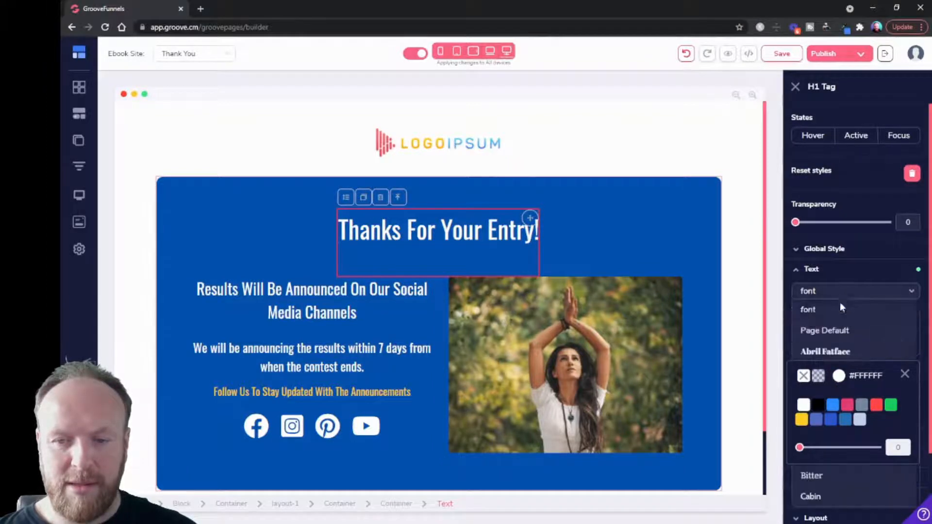
{"action": "left_click", "coordinate": [824, 330]}
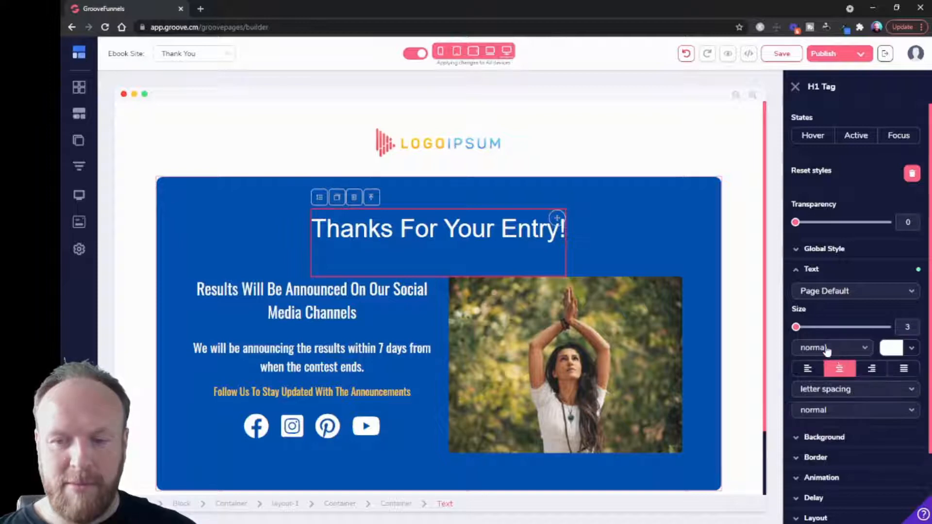
{"action": "left_click", "coordinate": [831, 348]}
{"action": "type", "text": "Downloading"}
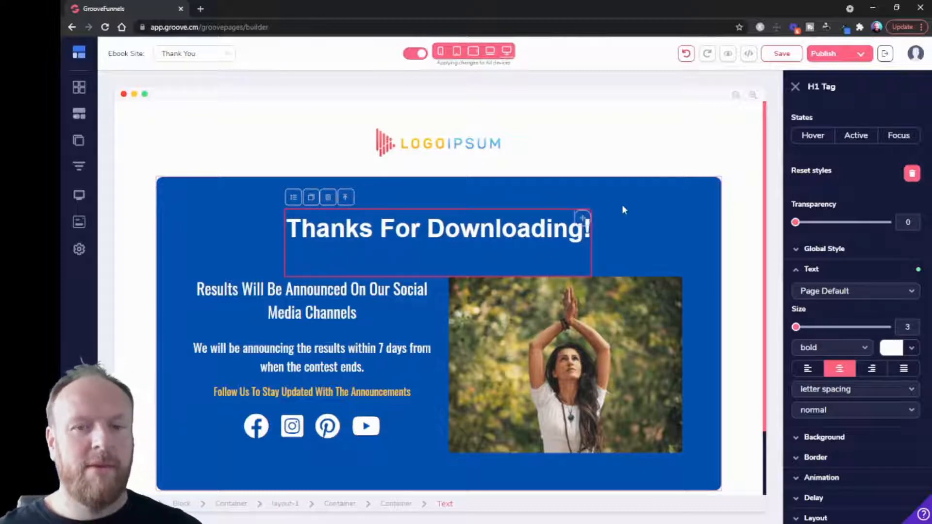
{"action": "left_click", "coordinate": [311, 288]}
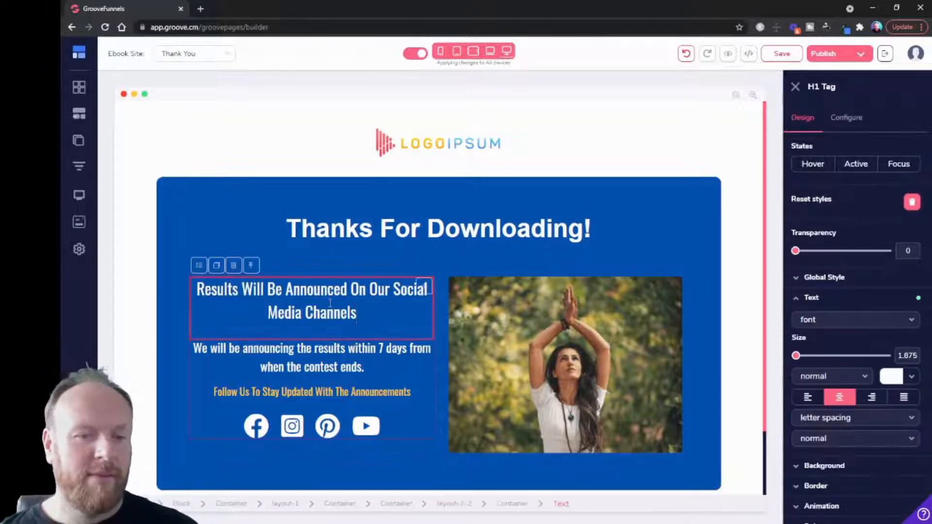
{"action": "double_click", "coordinate": [312, 289]}
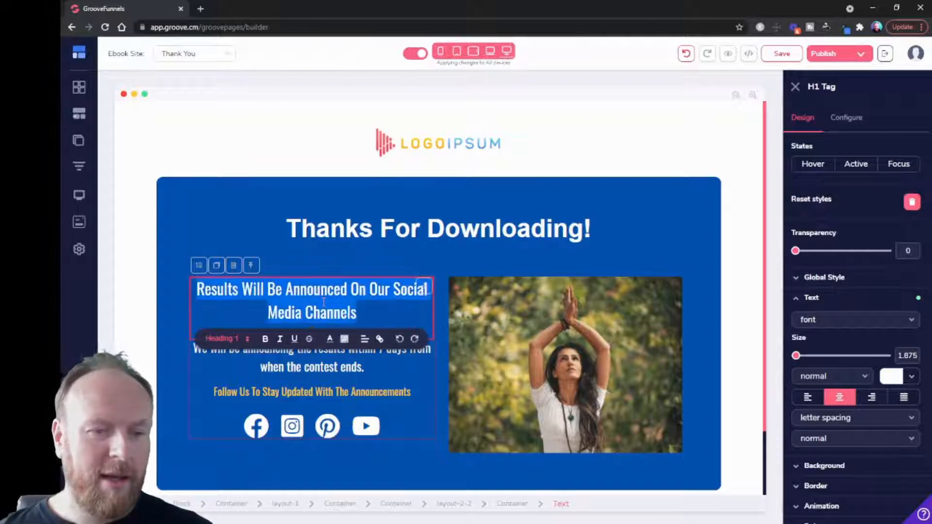
{"action": "type", "text": "Check out our"}
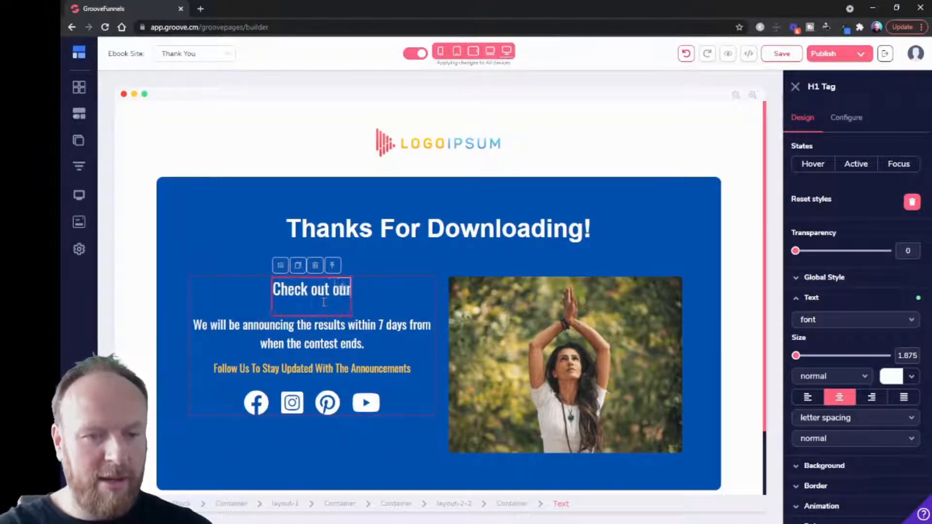
{"action": "type", "text": "Facebook"}
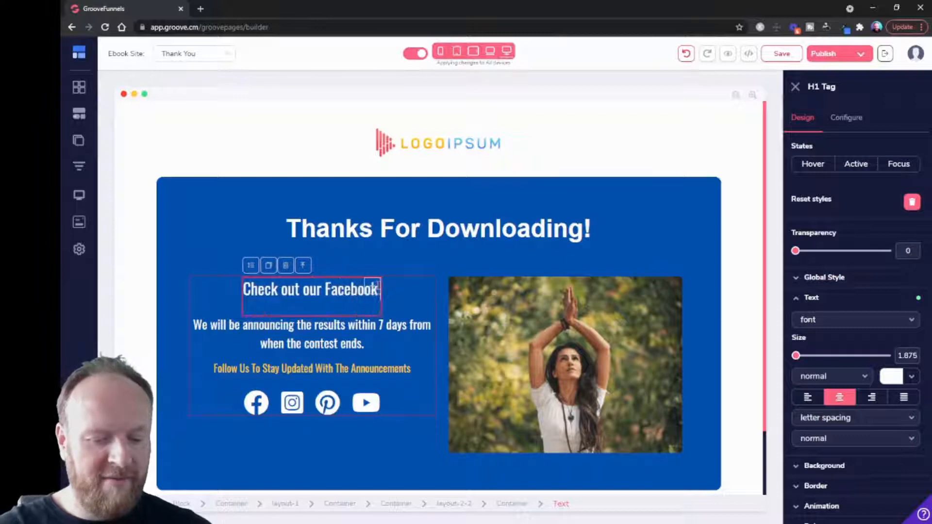
{"action": "type", "text": "Group for mu"}
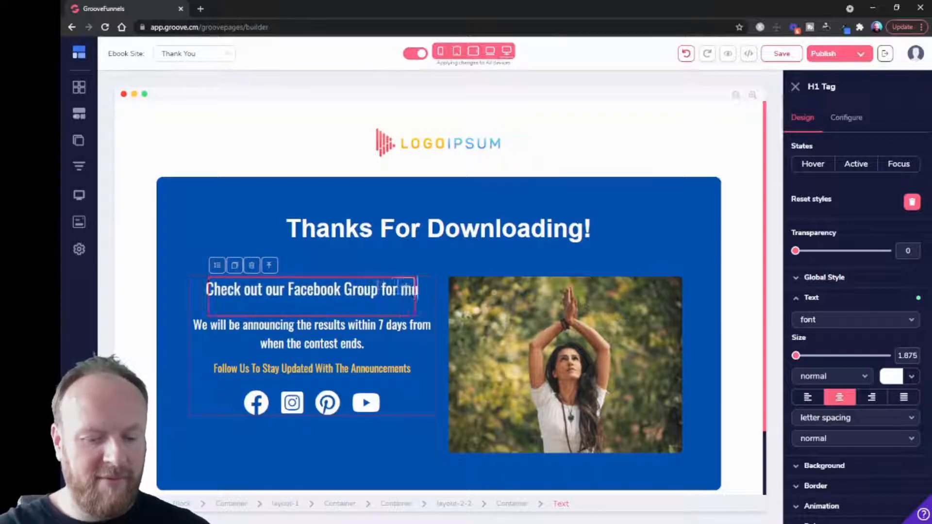
{"action": "type", "text": "more training"}
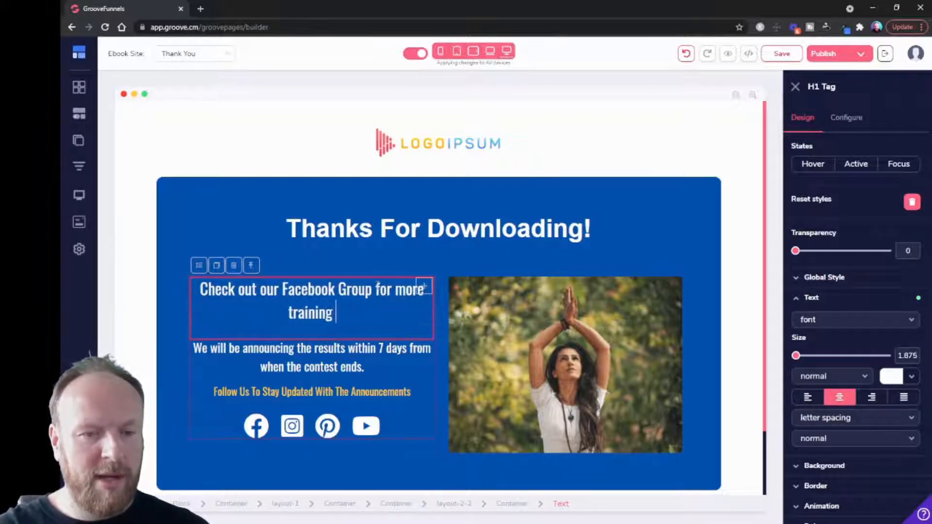
{"action": "type", "text": "and t"}
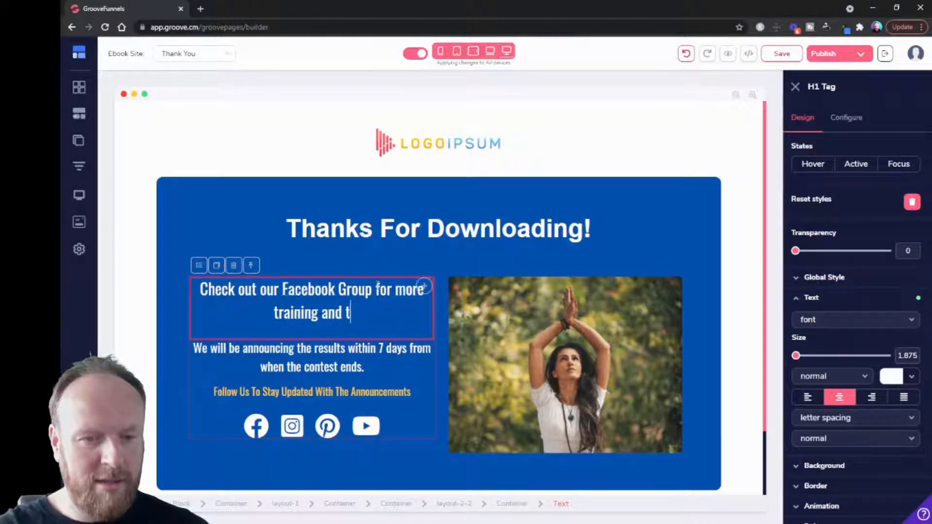
{"action": "type", "text": "ips"}
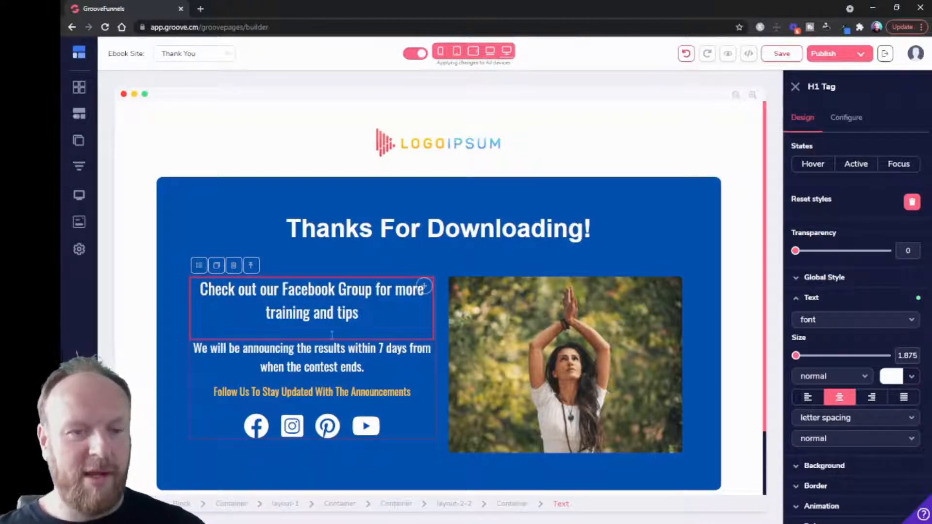
{"action": "left_click", "coordinate": [311, 358]}
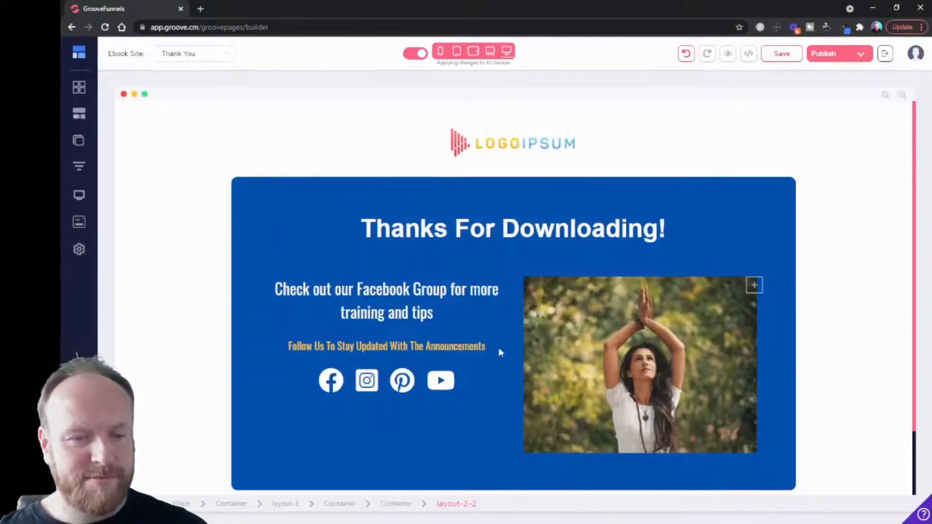
{"action": "left_click", "coordinate": [386, 346]}
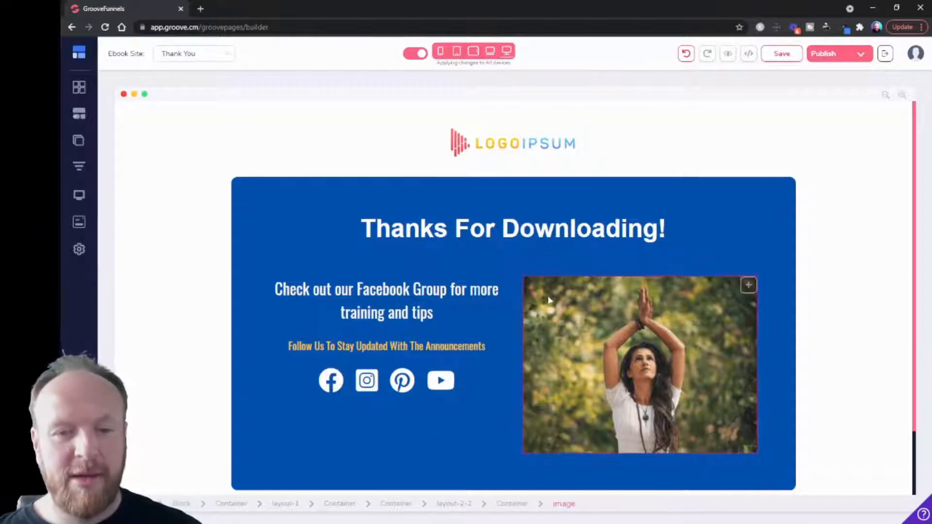
Step: Inspect the logo's Configure settings, then edit the footer copyright year to 2021
{"action": "left_click", "coordinate": [640, 363]}
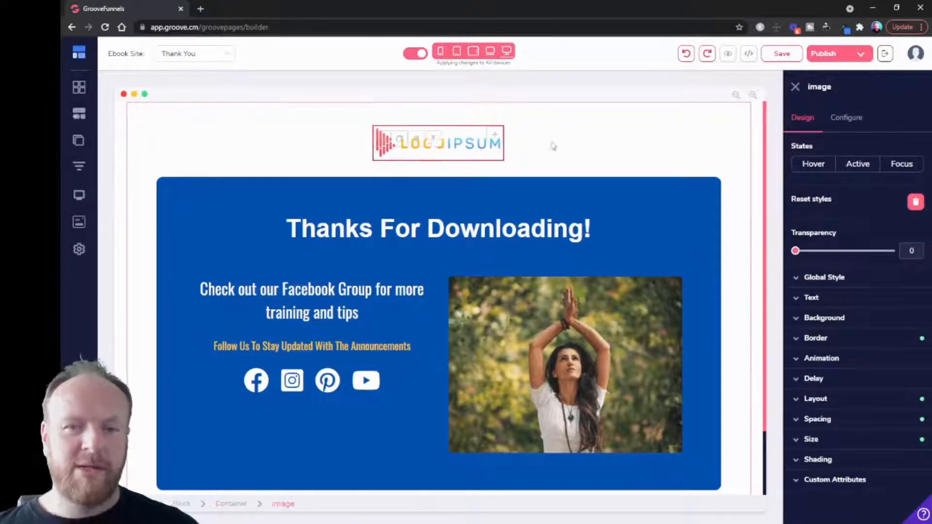
{"action": "left_click", "coordinate": [845, 117]}
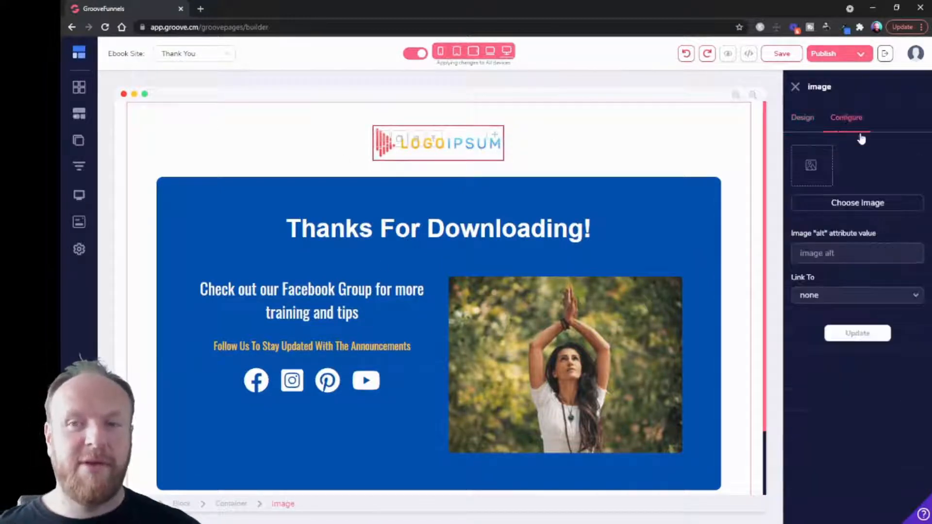
{"action": "scroll", "scroll_direction": "down", "scroll_amount": 3}
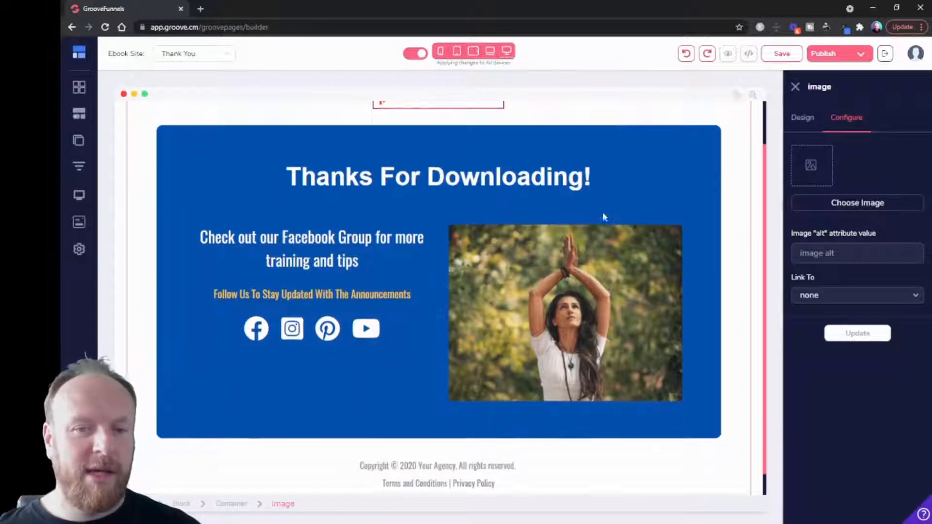
{"action": "scroll", "scroll_direction": "up", "scroll_amount": 3}
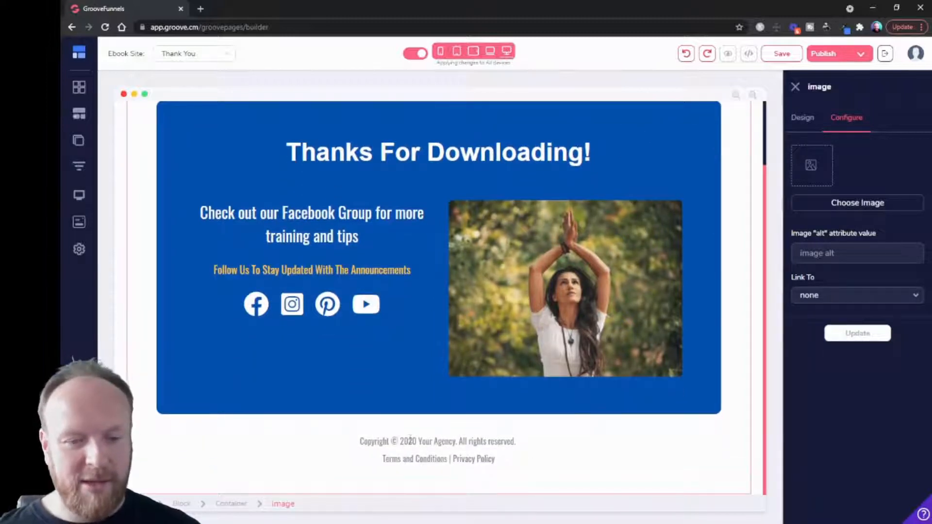
{"action": "left_click", "coordinate": [438, 441]}
{"action": "type", "text": "1"}
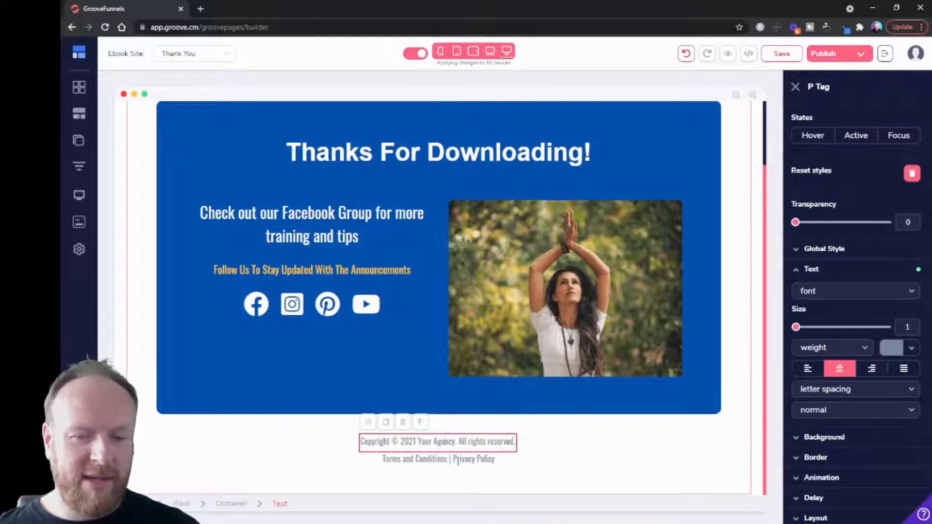
{"action": "left_click", "coordinate": [438, 459]}
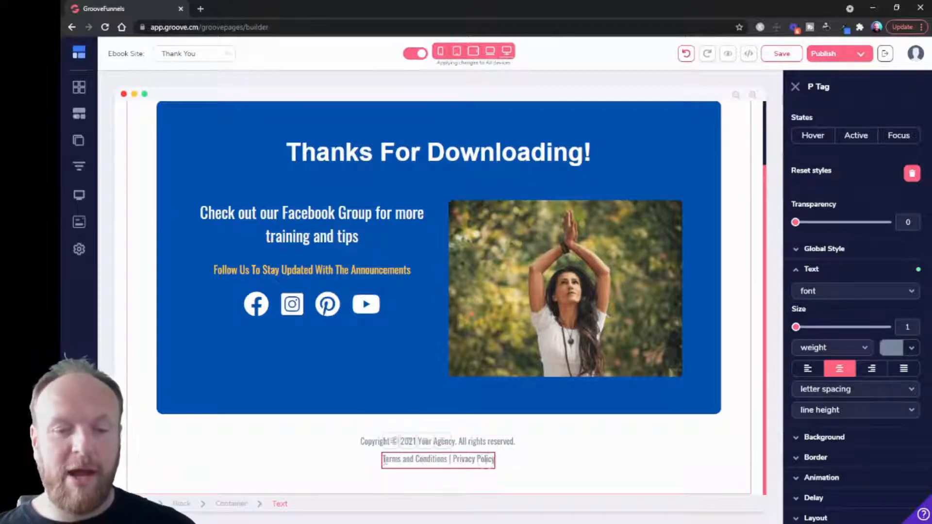
{"action": "mouse_move", "coordinate": [455, 489]}
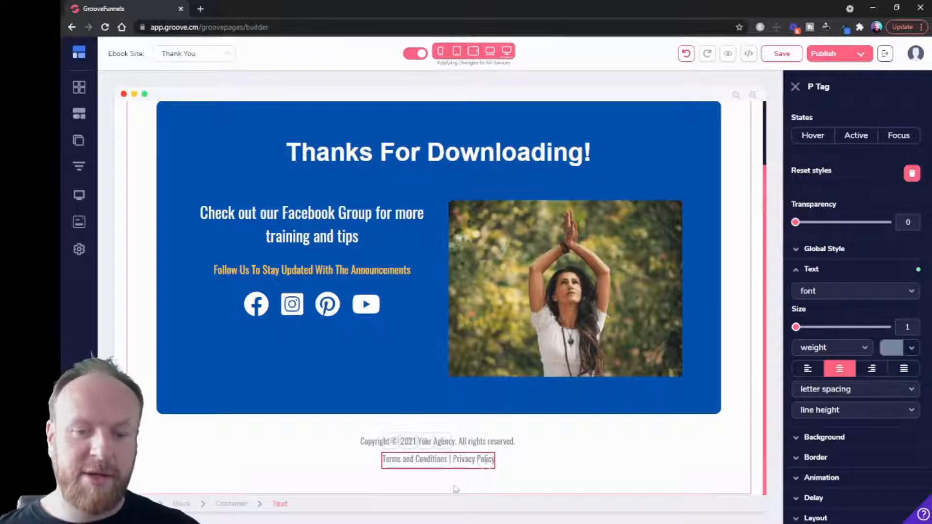
{"action": "left_click", "coordinate": [437, 441]}
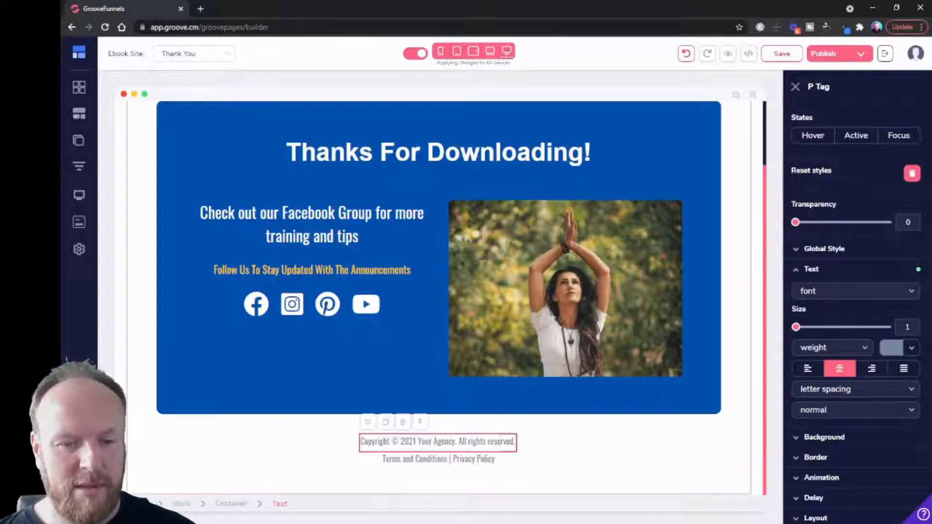
{"action": "left_click", "coordinate": [438, 459]}
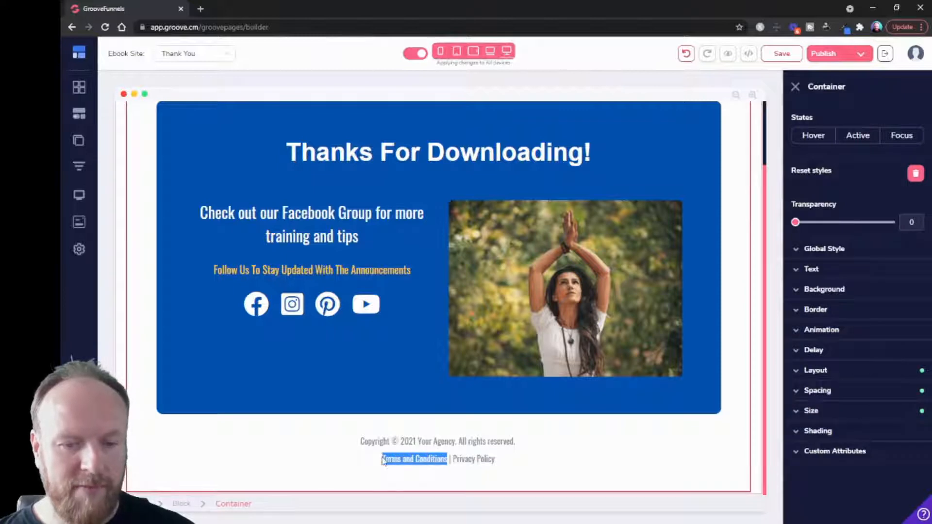
{"action": "left_click", "coordinate": [438, 459]}
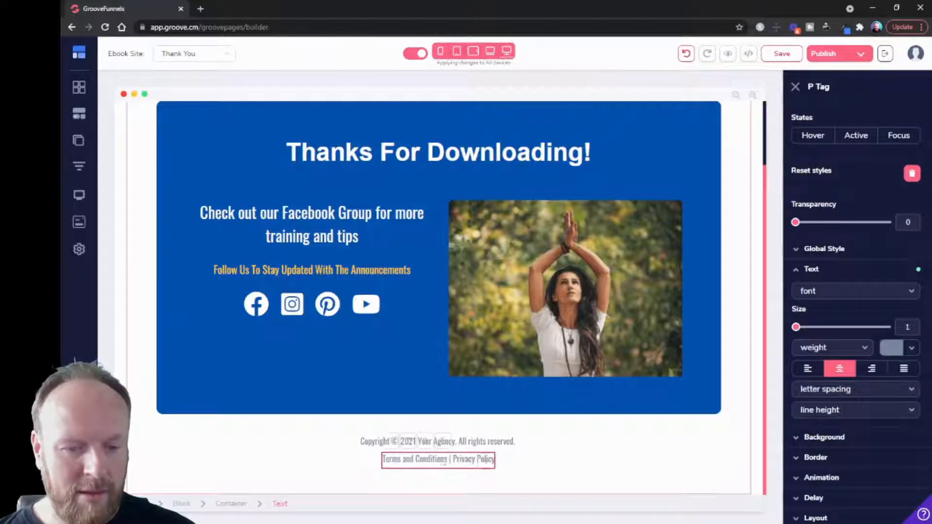
{"action": "double_click", "coordinate": [414, 459]}
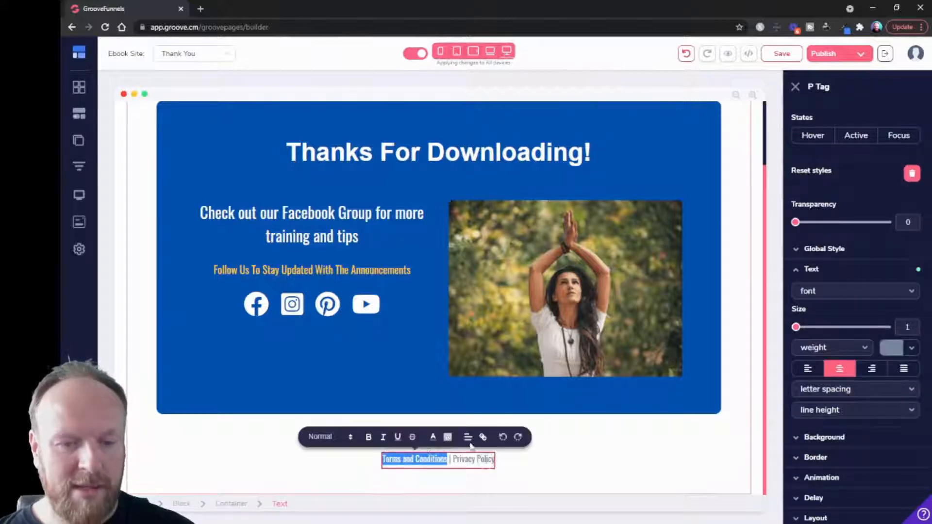
{"action": "left_click", "coordinate": [484, 437]}
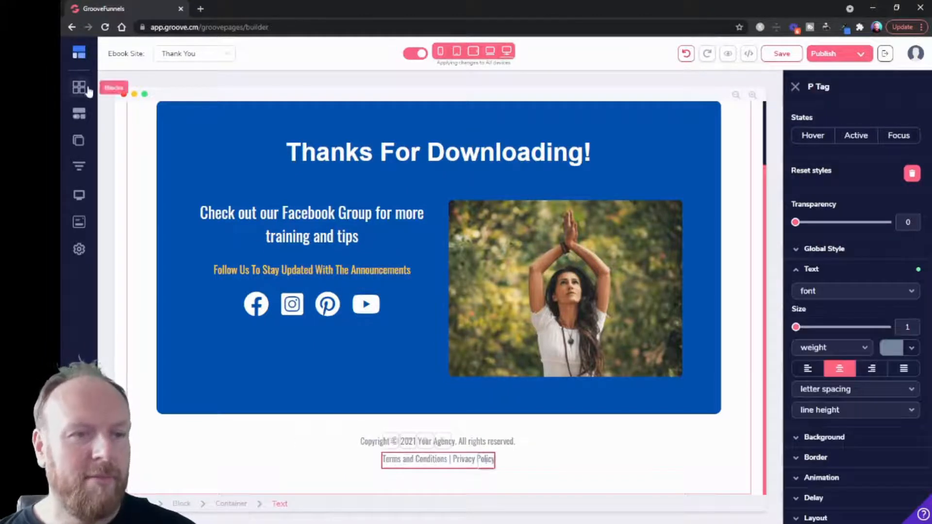
Step: Place a Text Link above the footer copyright and review its Link To options
{"action": "left_click", "coordinate": [79, 114]}
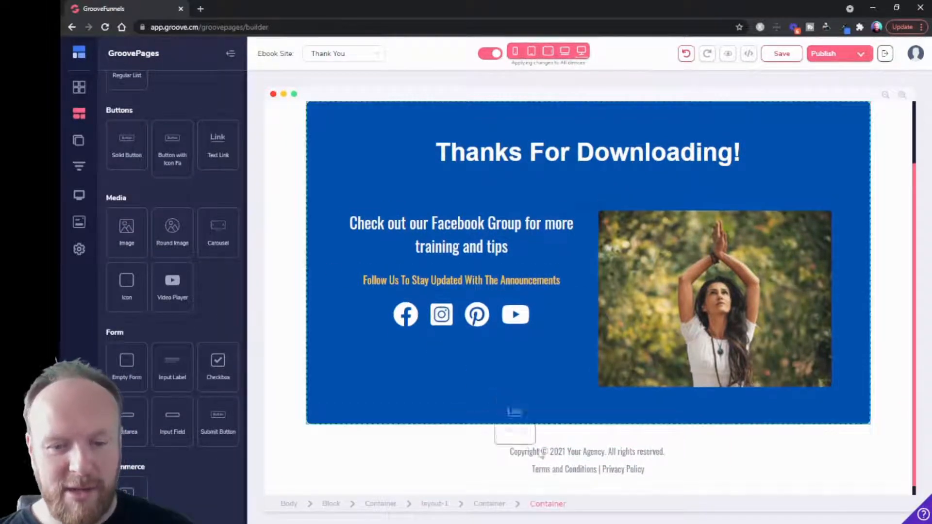
{"action": "left_click", "coordinate": [587, 452]}
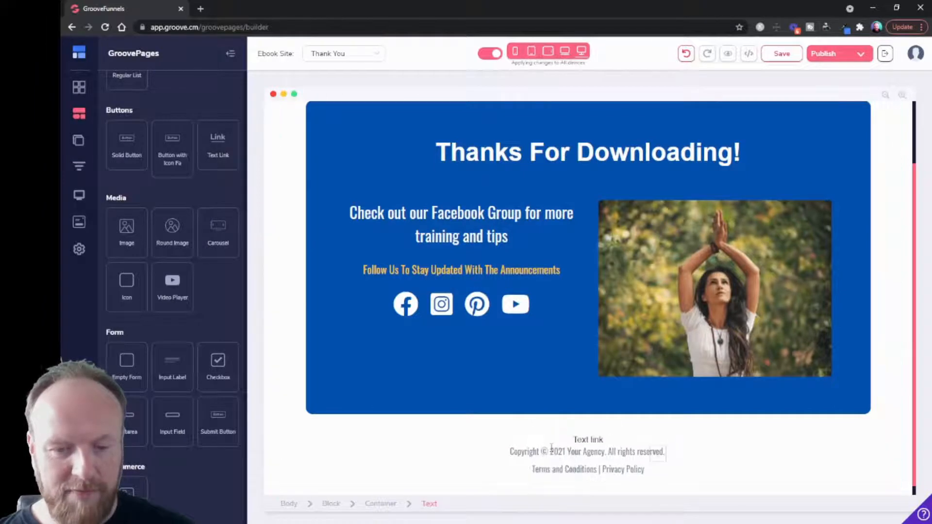
{"action": "left_click", "coordinate": [588, 439]}
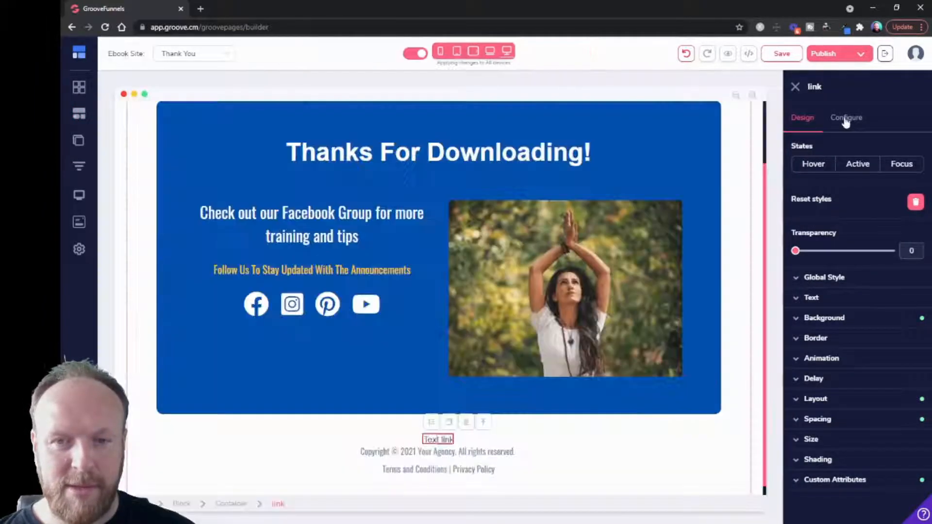
{"action": "left_click", "coordinate": [846, 117]}
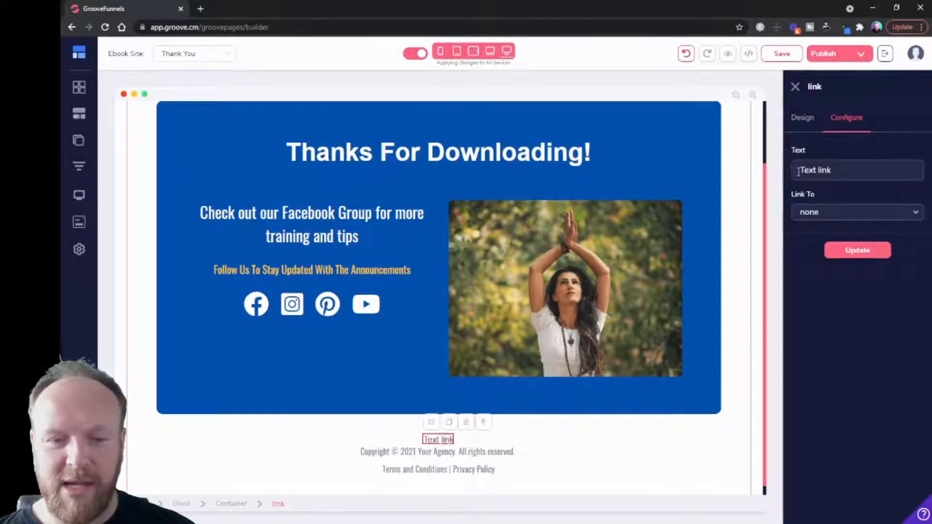
{"action": "left_click", "coordinate": [856, 213]}
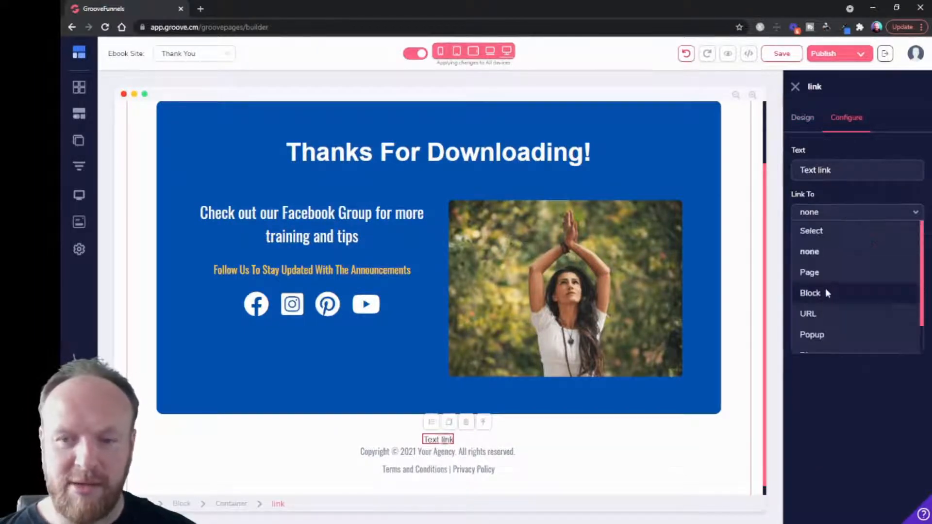
{"action": "left_click", "coordinate": [809, 252]}
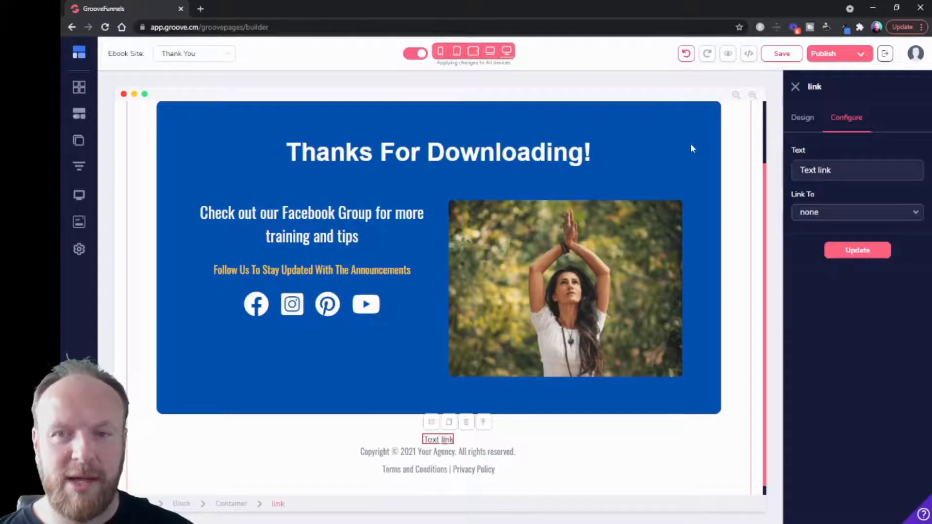
Step: Delete the added Text link from the Thank You page and save the page
{"action": "left_click", "coordinate": [467, 422]}
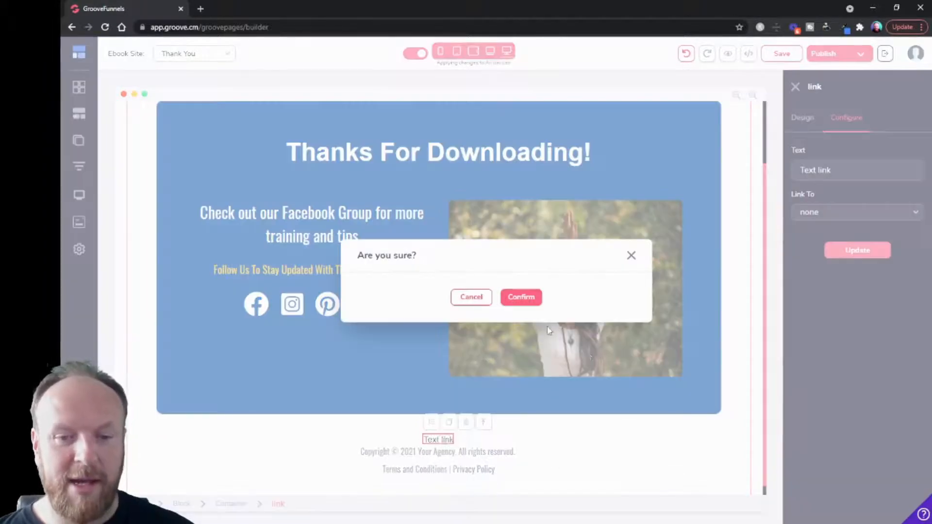
{"action": "left_click", "coordinate": [521, 298]}
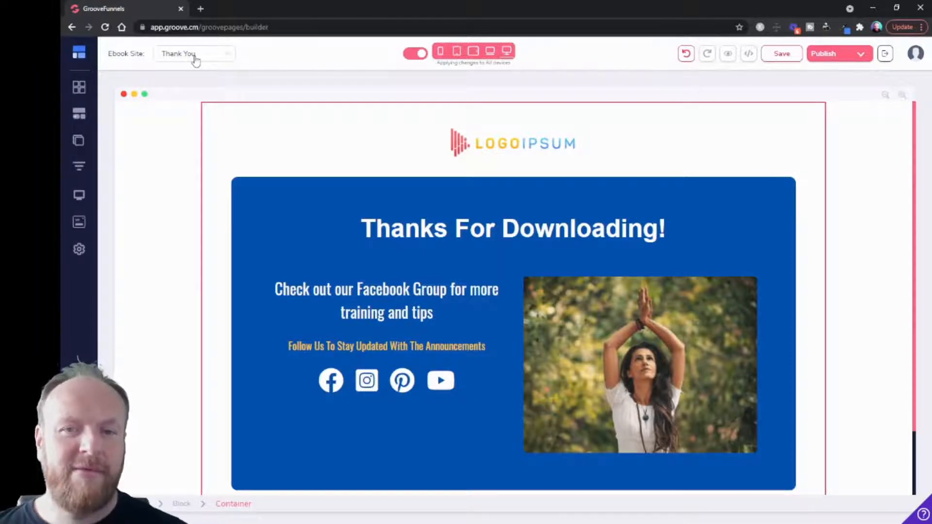
{"action": "mouse_move", "coordinate": [217, 85]}
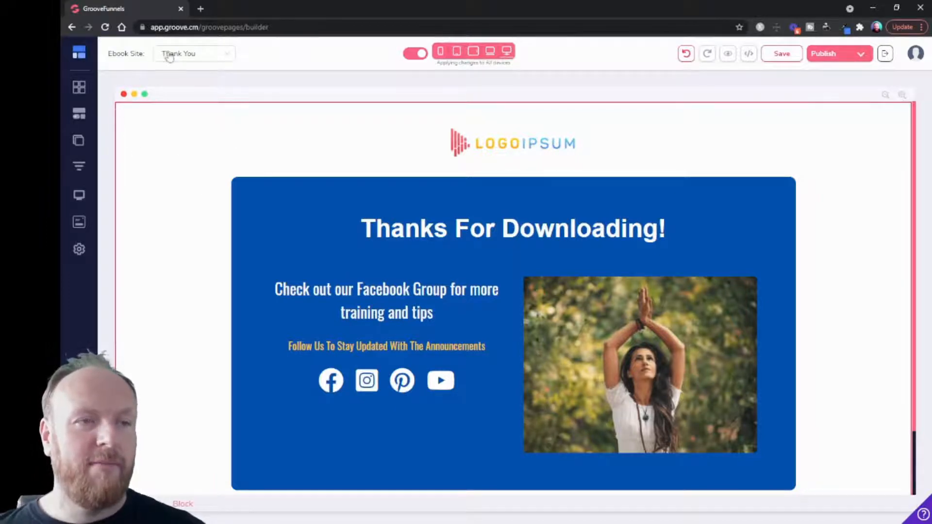
{"action": "left_click", "coordinate": [781, 54]}
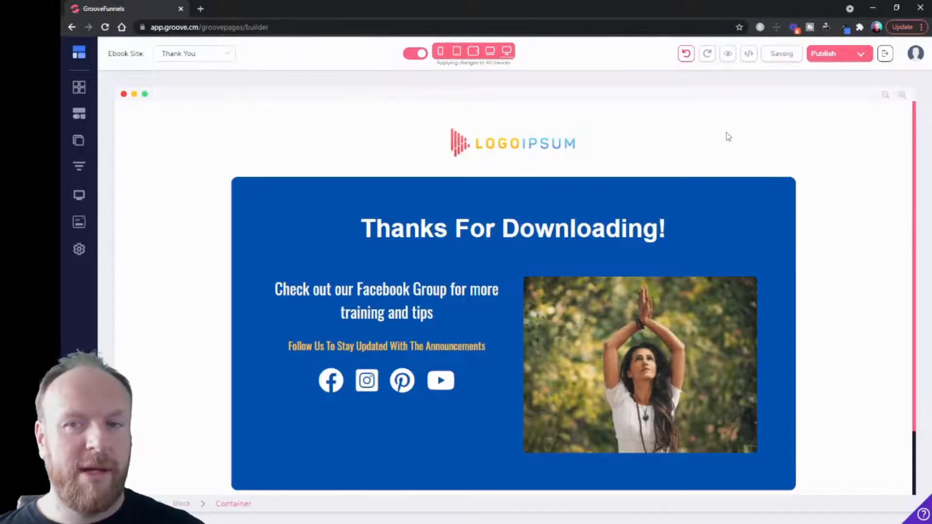
Step: Switch to the Hack Your Mindset page and browse the Headers / Nav Bars blocks
{"action": "left_click", "coordinate": [193, 53]}
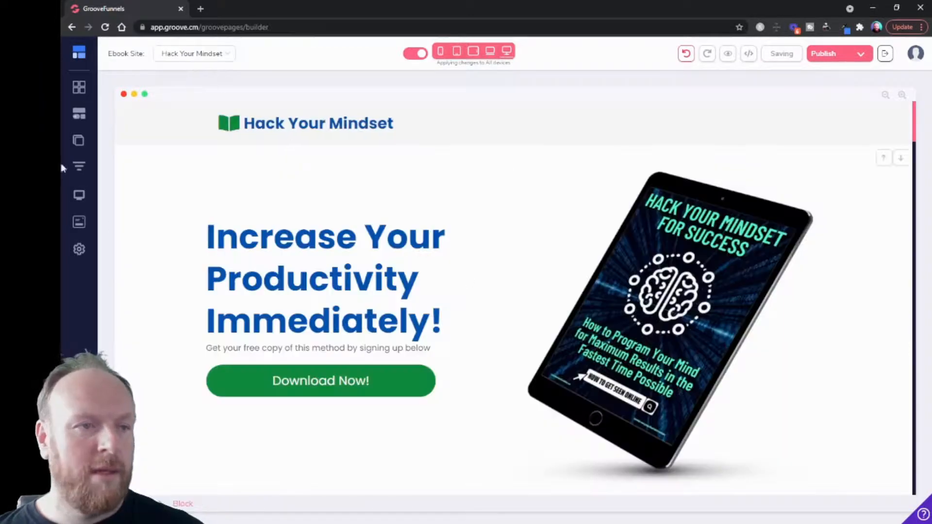
{"action": "left_click", "coordinate": [80, 87]}
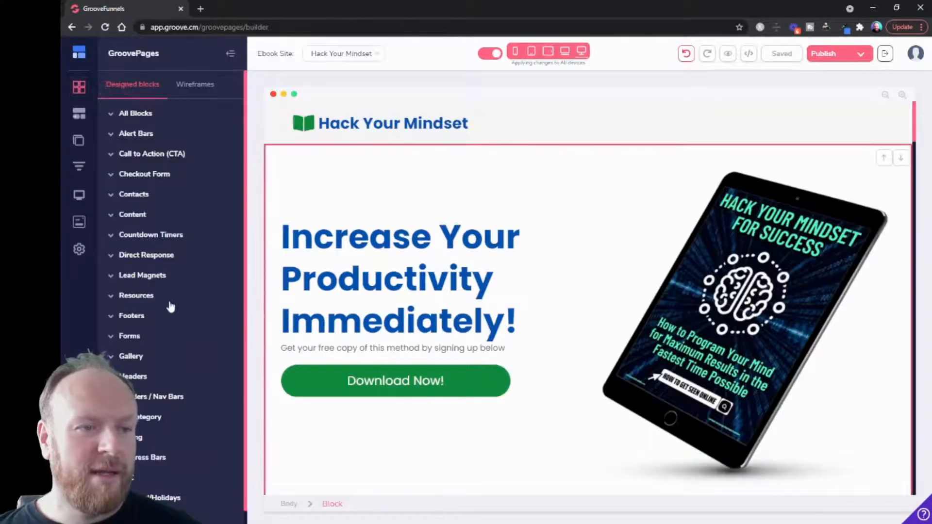
{"action": "left_click", "coordinate": [152, 397]}
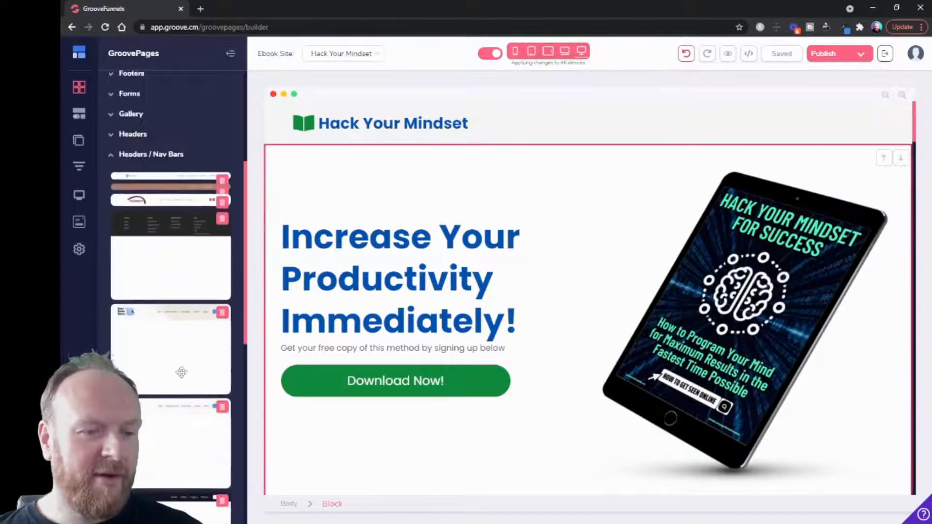
{"action": "scroll", "scroll_direction": "down", "scroll_amount": 3}
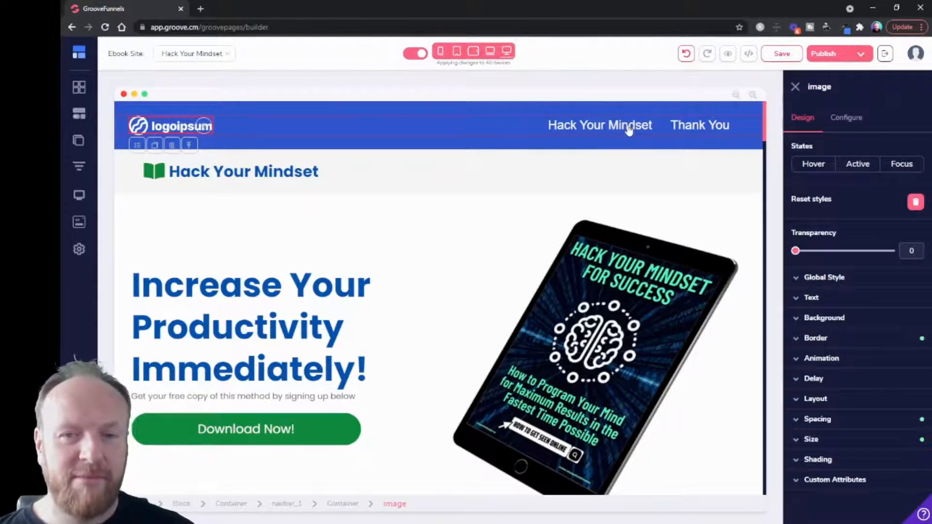
Step: Rename the Hack Your Mindset page to 'Home' in Primary Navigation
{"action": "left_click", "coordinate": [79, 141]}
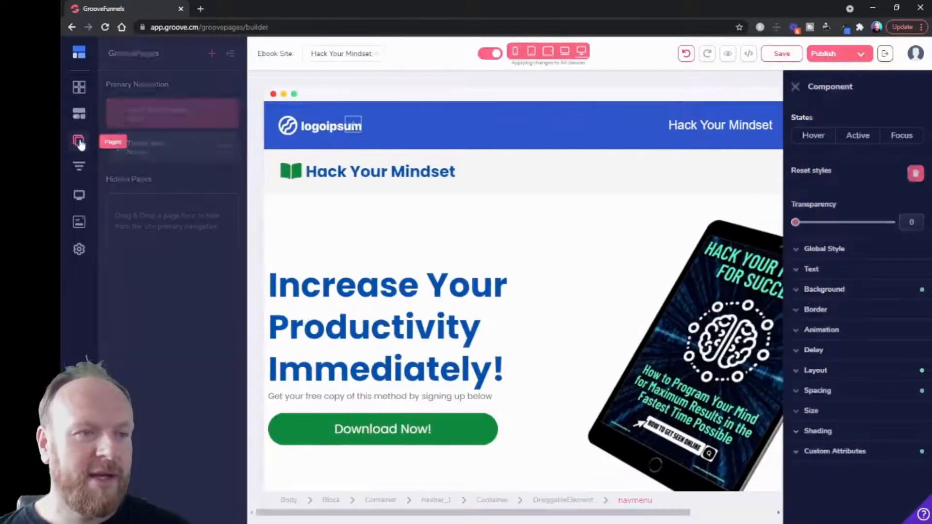
{"action": "left_click", "coordinate": [224, 112]}
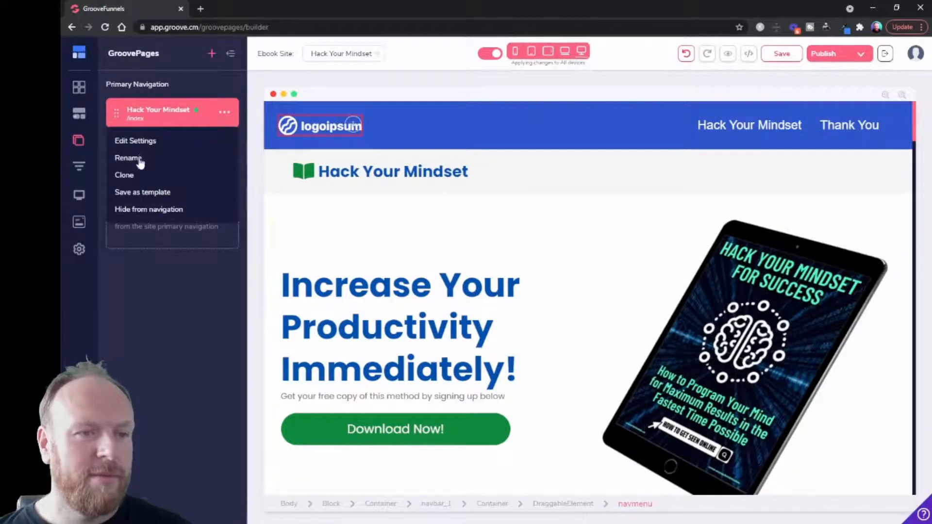
{"action": "left_click", "coordinate": [127, 158]}
{"action": "type", "text": "Home"}
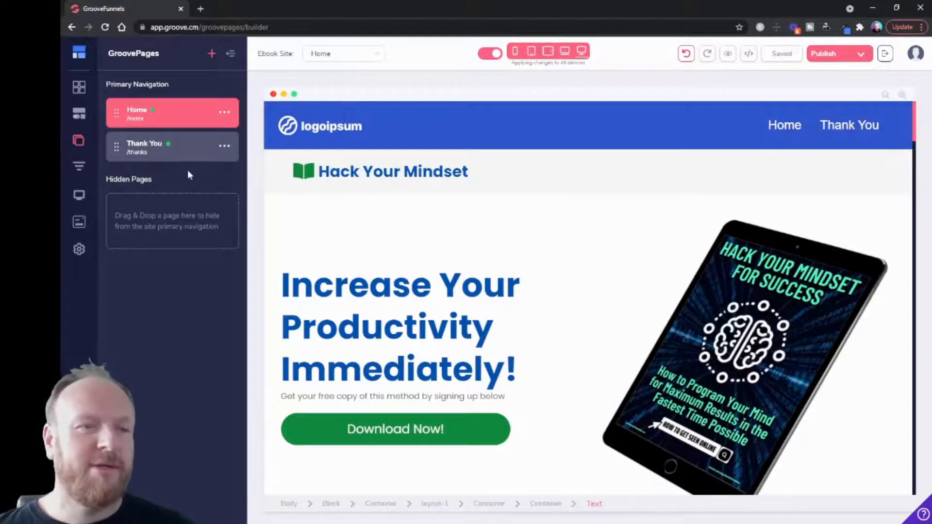
{"action": "left_click", "coordinate": [224, 146]}
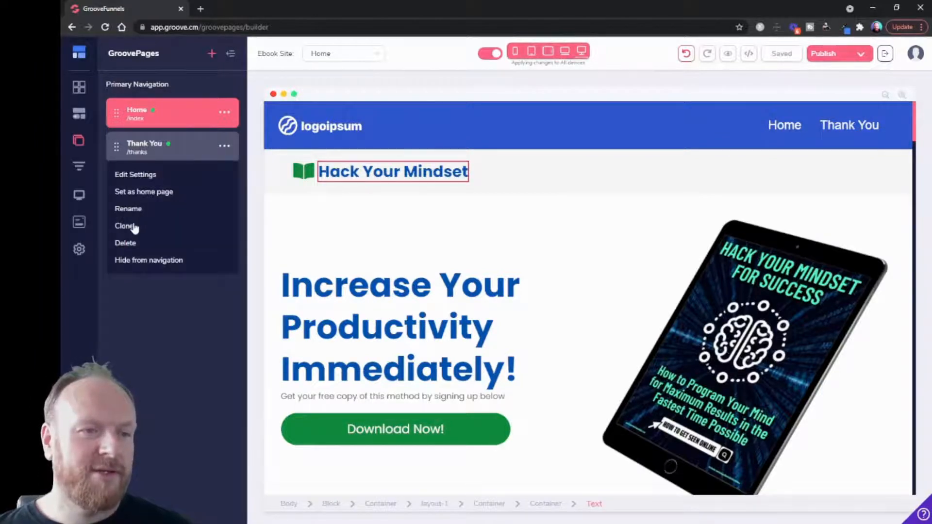
Step: Clone the Thank You page and name the copy 'Services' with an updated title
{"action": "left_click", "coordinate": [123, 226]}
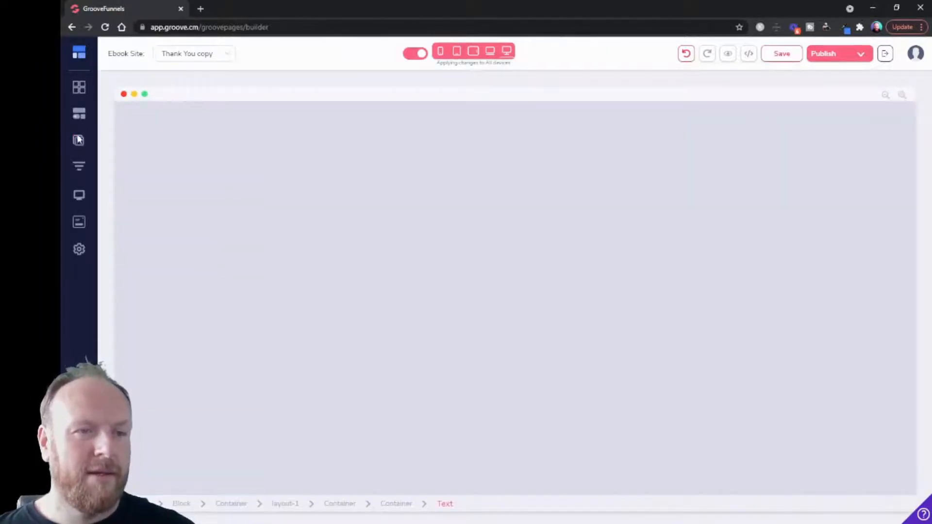
{"action": "left_click", "coordinate": [80, 139]}
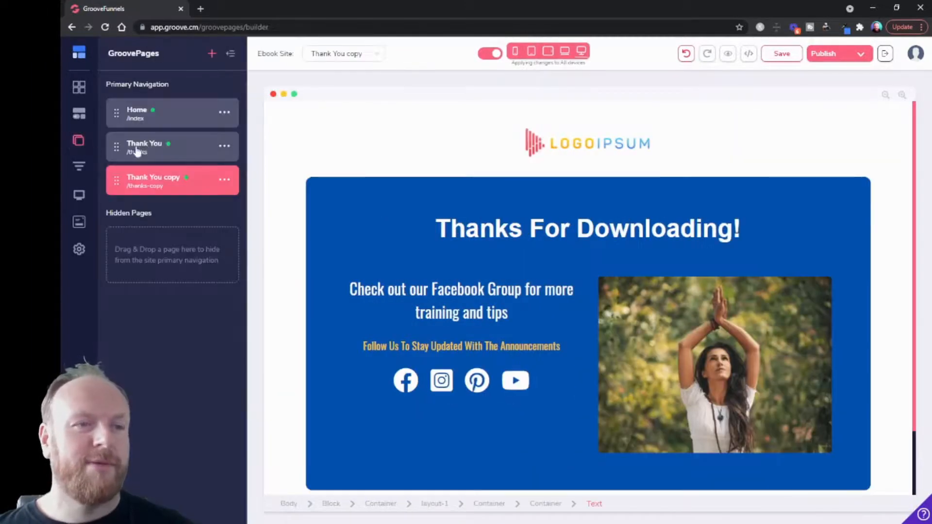
{"action": "left_click", "coordinate": [224, 179]}
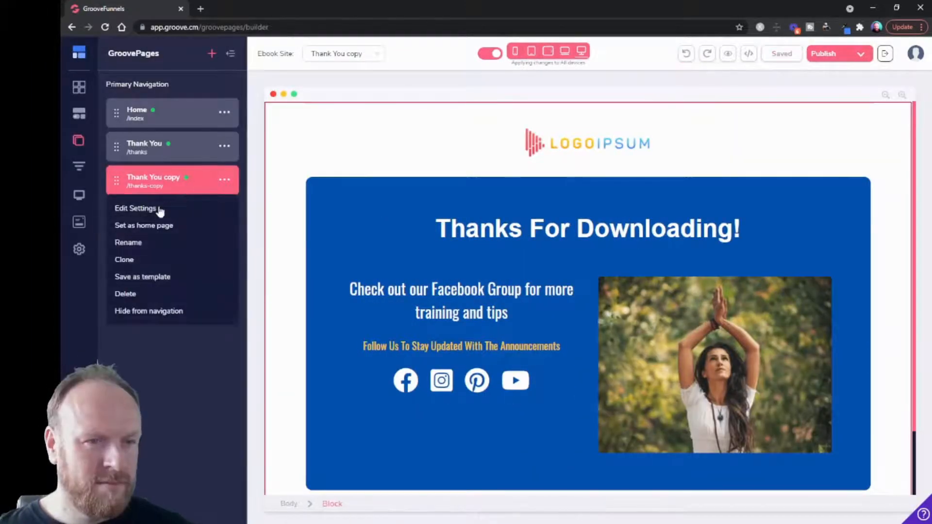
{"action": "left_click", "coordinate": [136, 208]}
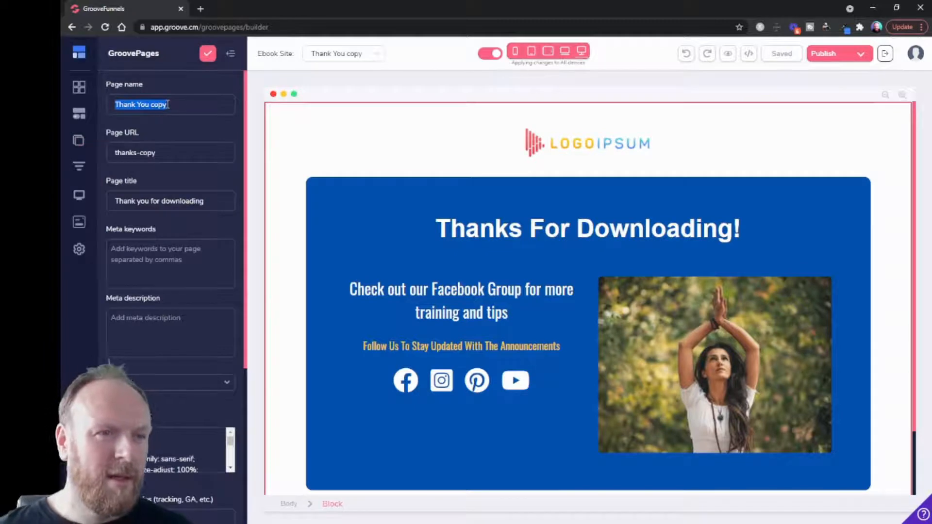
{"action": "type", "text": "Services"}
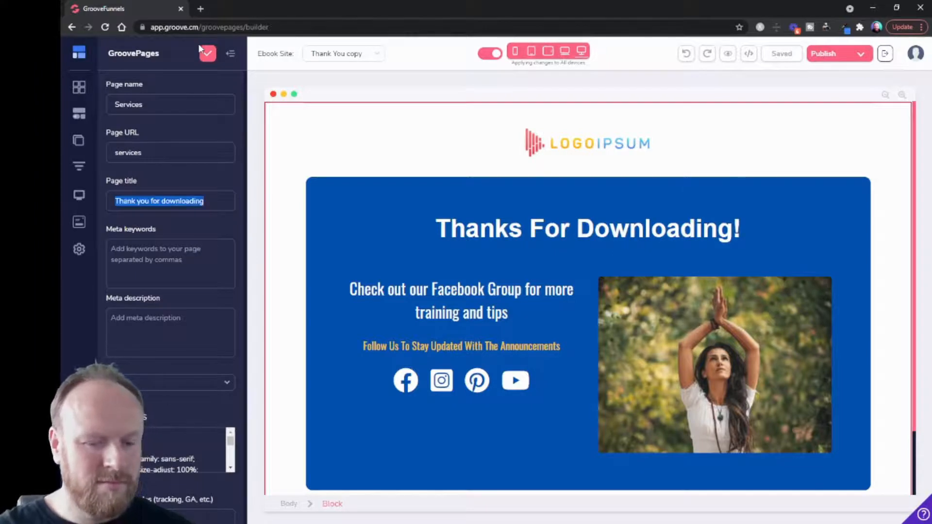
{"action": "type", "text": "Our Se"}
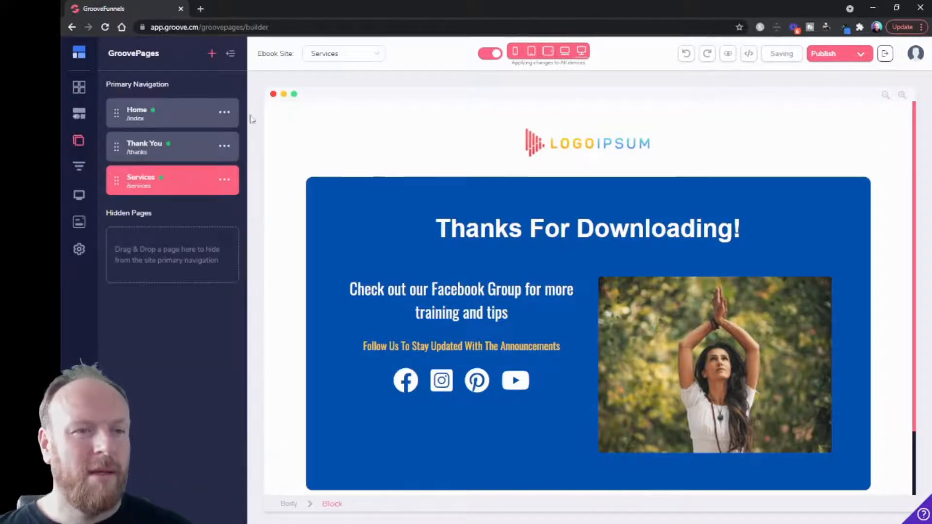
{"action": "left_click", "coordinate": [588, 143]}
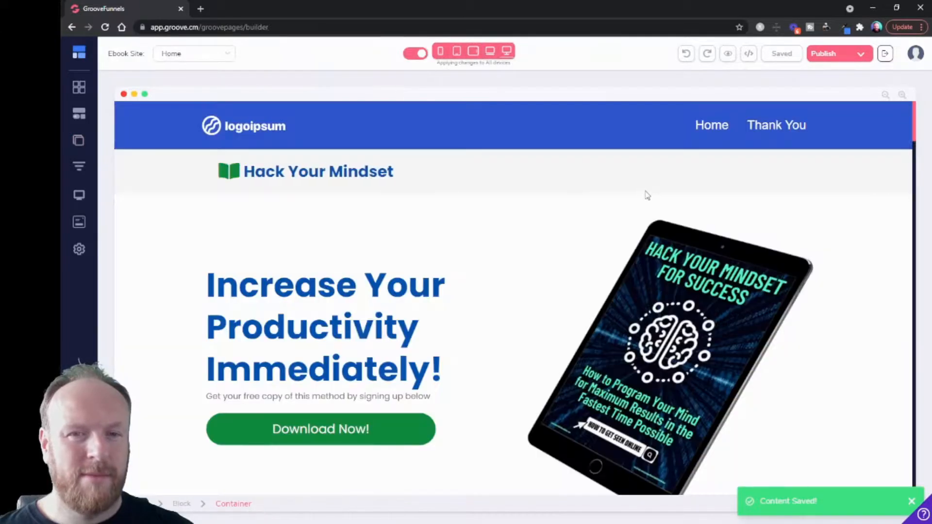
Step: Drag the Thank You page into Hidden Pages, leaving Home and Services in the nav bar
{"action": "left_click", "coordinate": [710, 125]}
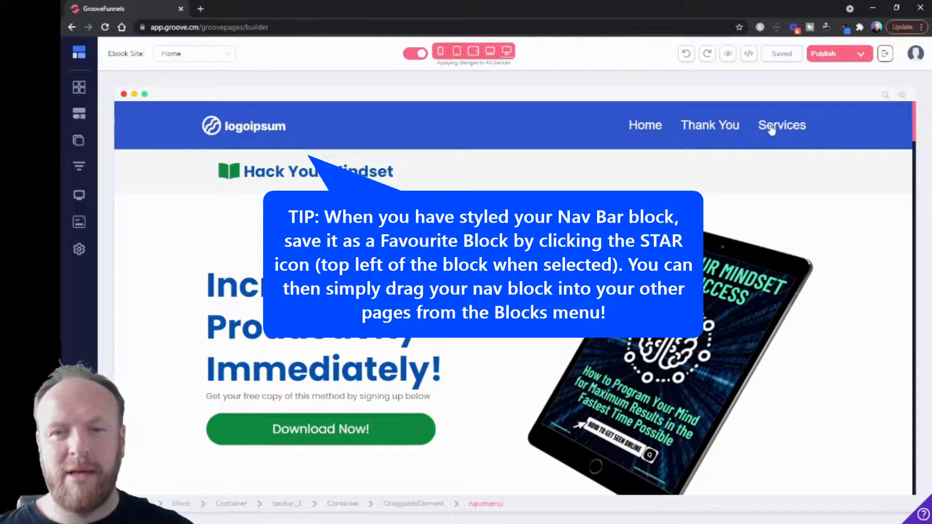
{"action": "mouse_move", "coordinate": [646, 137]}
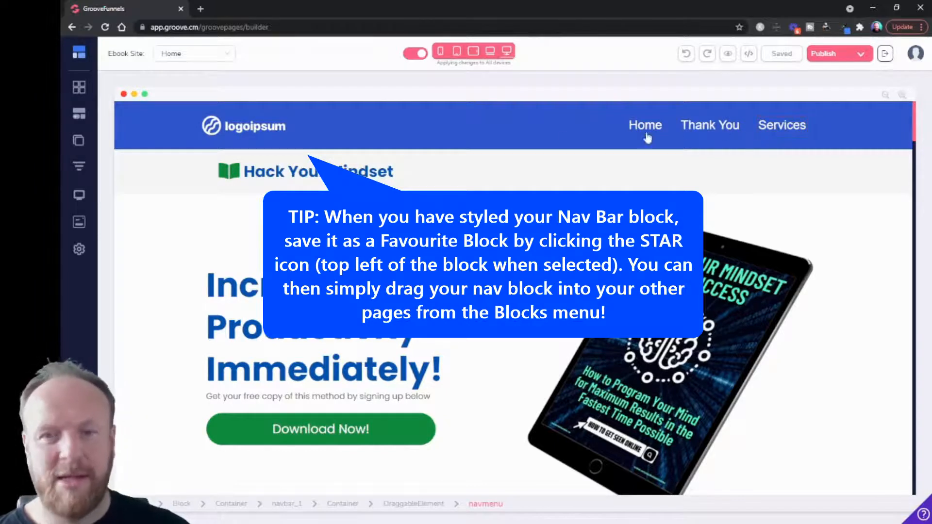
{"action": "left_click", "coordinate": [78, 141]}
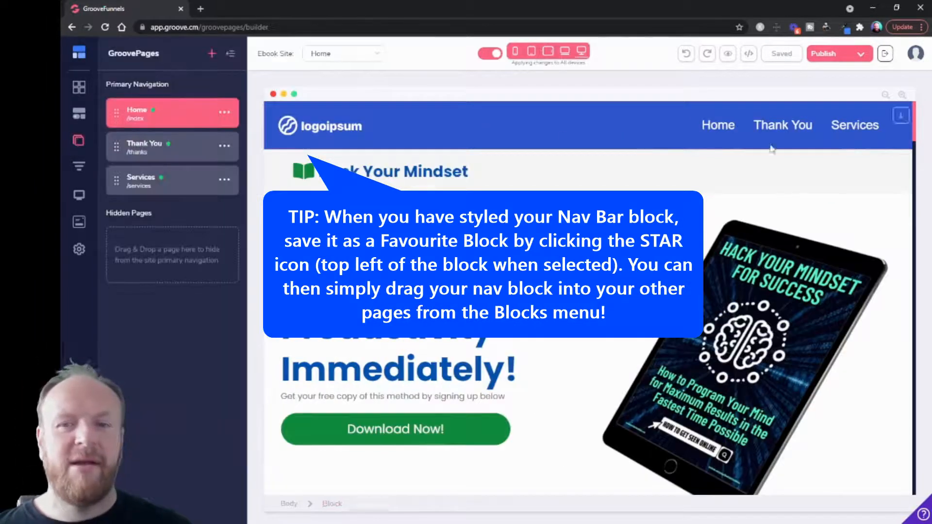
{"action": "left_click", "coordinate": [782, 125]}
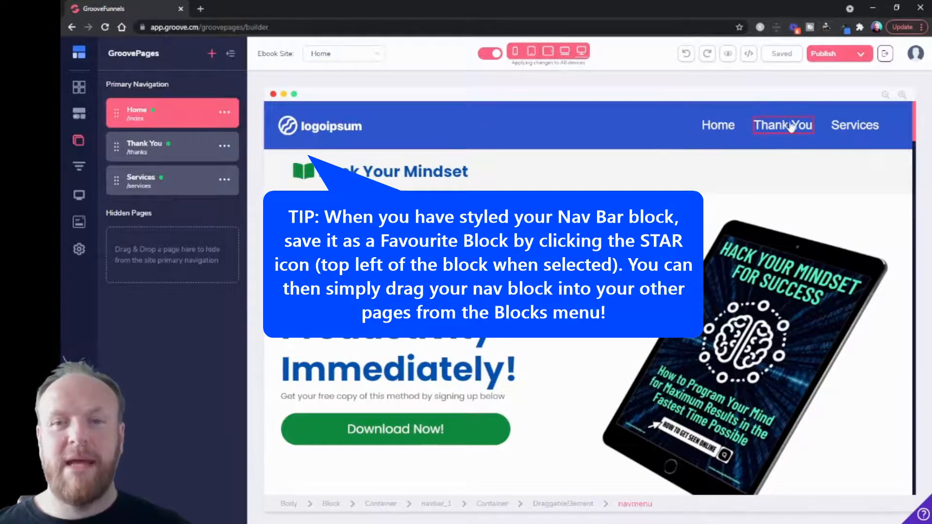
{"action": "left_click", "coordinate": [535, 125]}
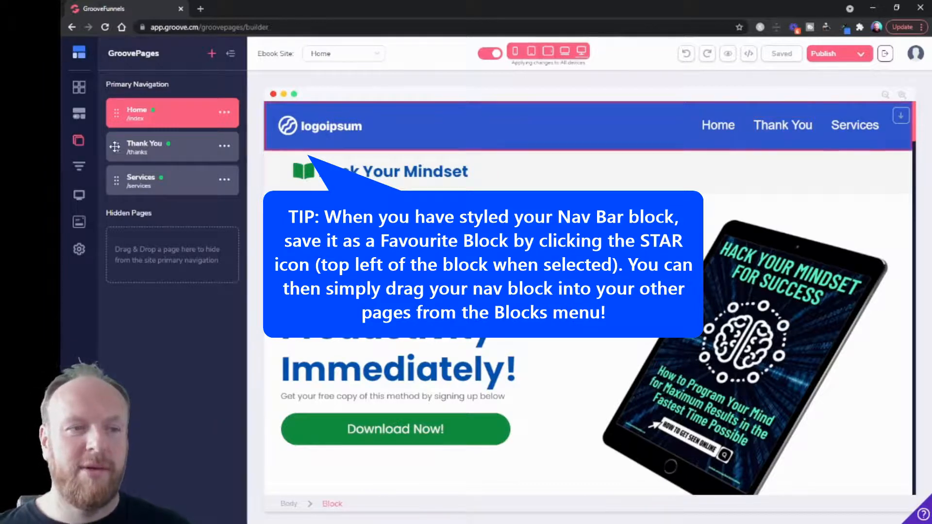
{"action": "mouse_move", "coordinate": [121, 153]}
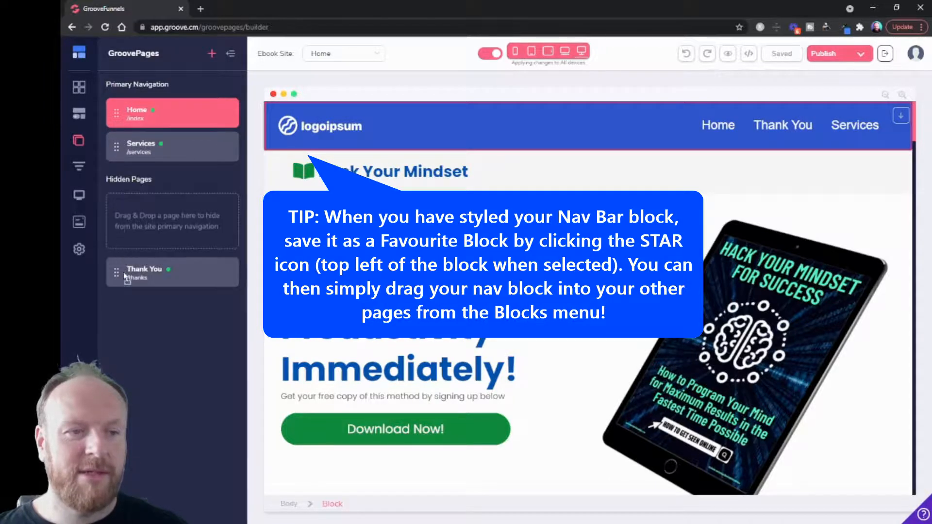
{"action": "left_click", "coordinate": [855, 125]}
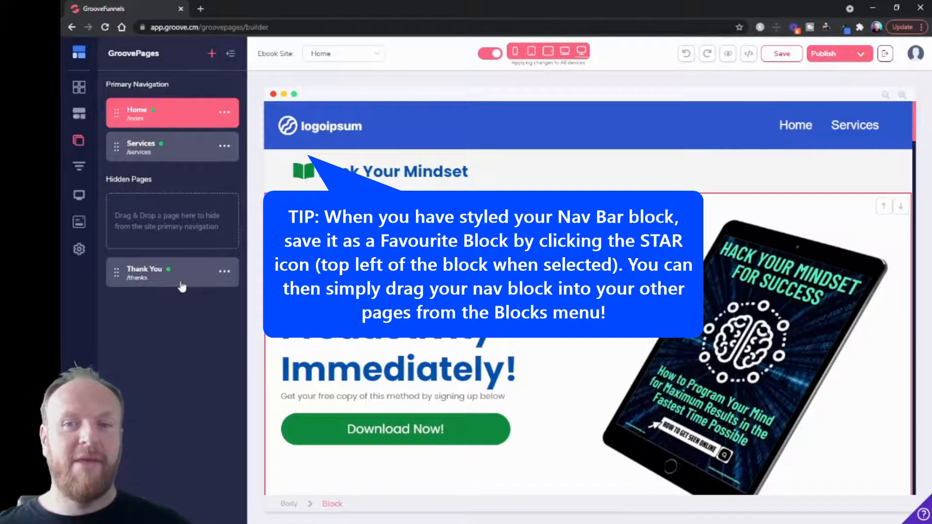
{"action": "mouse_move", "coordinate": [201, 299]}
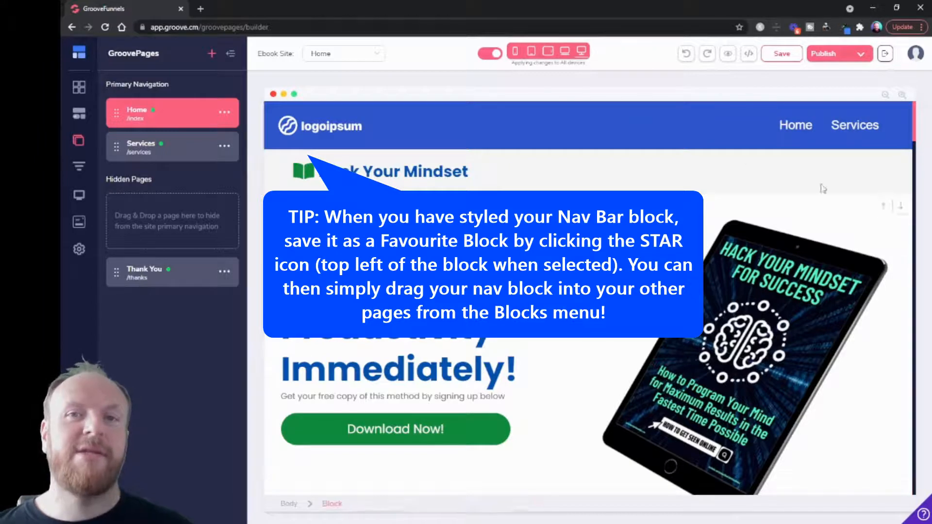
{"action": "left_click", "coordinate": [796, 124]}
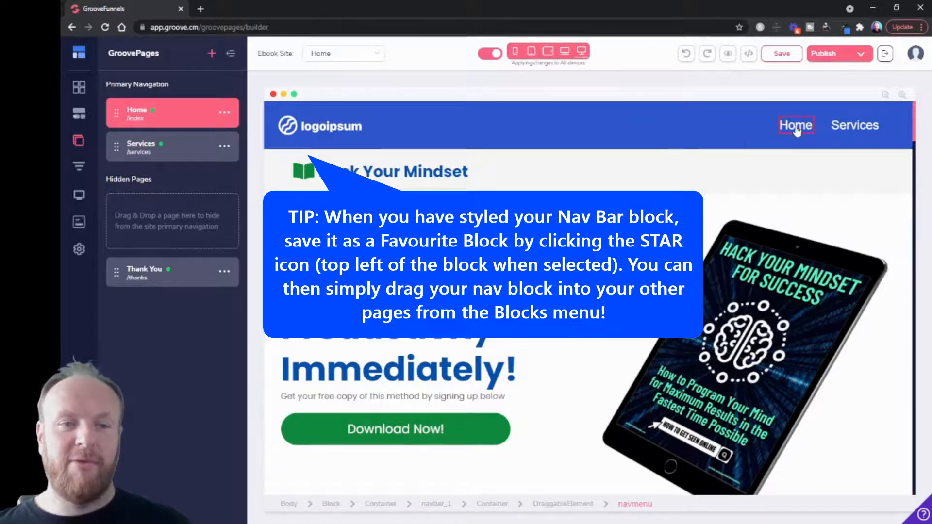
{"action": "left_click", "coordinate": [773, 327]}
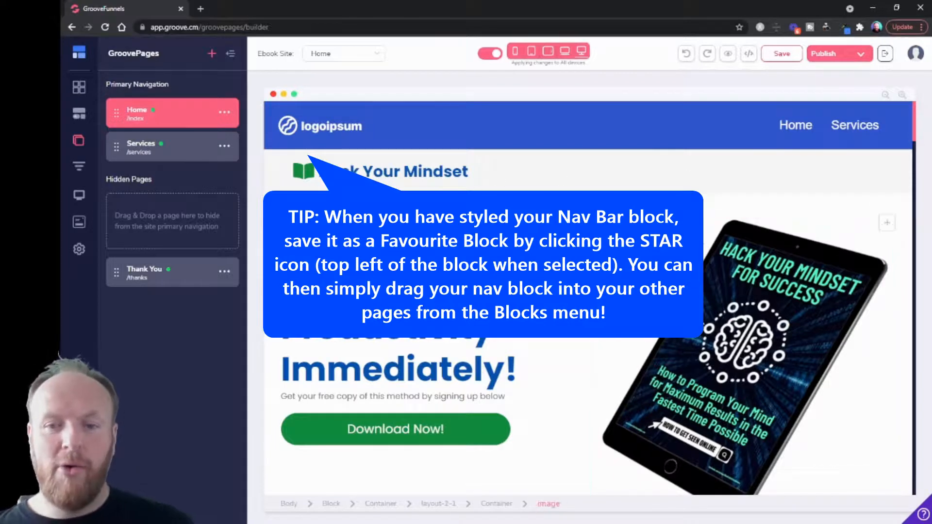
{"action": "left_click", "coordinate": [395, 429]}
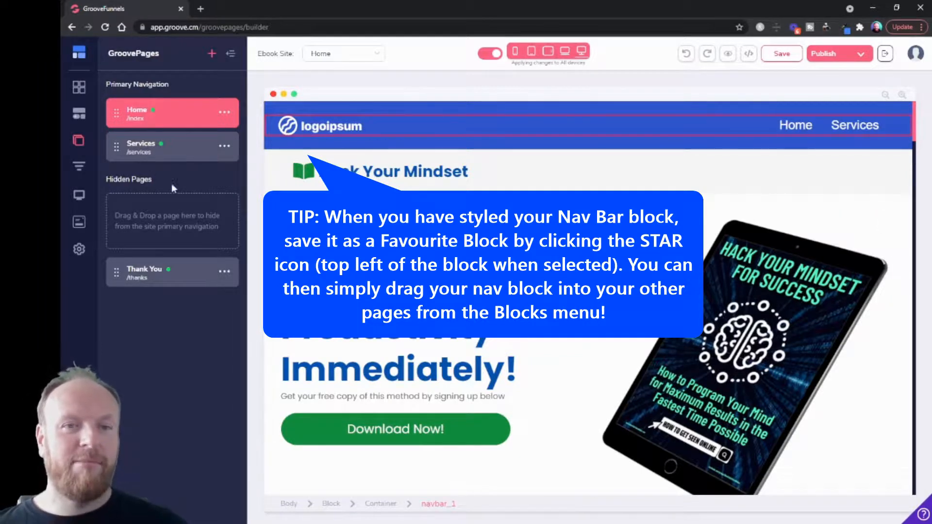
Step: Hide the Thank You page via its menu's Hide from navigation, then close the Pages panel
{"action": "left_click", "coordinate": [343, 53]}
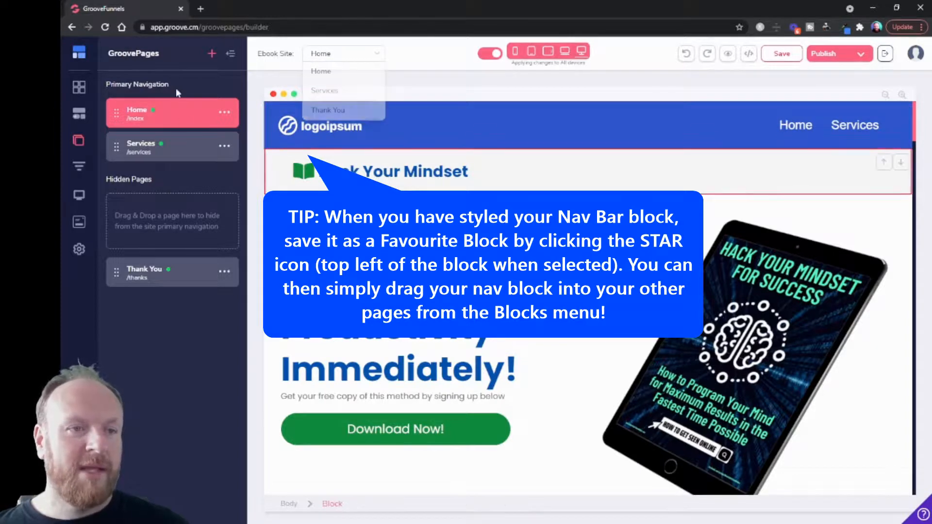
{"action": "left_click", "coordinate": [224, 113]}
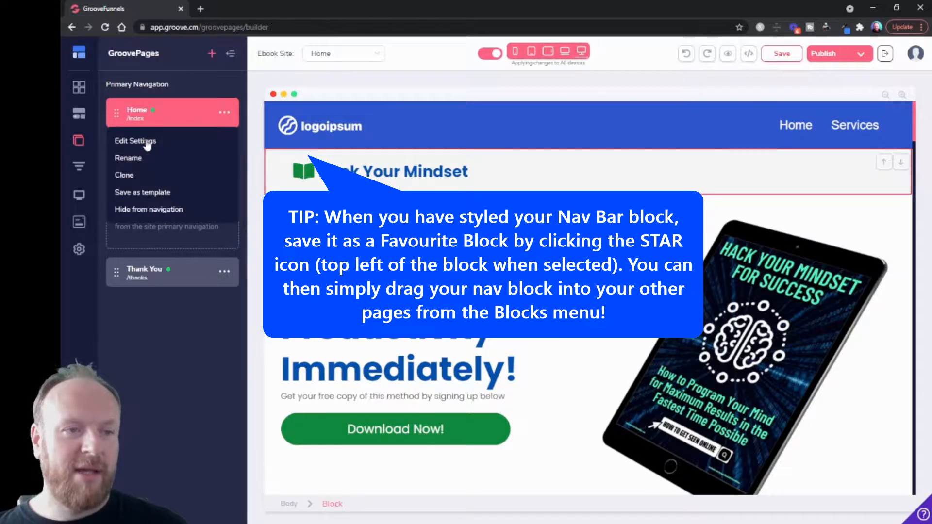
{"action": "mouse_move", "coordinate": [148, 194]}
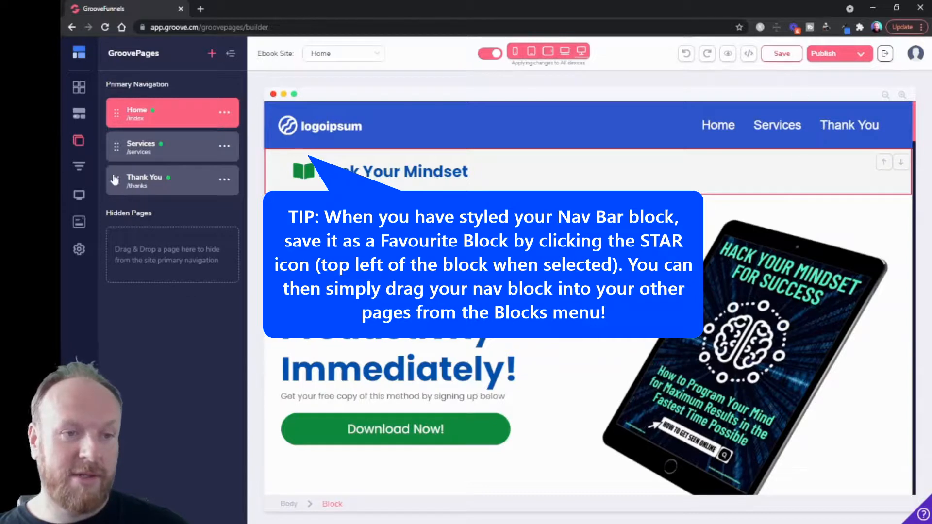
{"action": "mouse_move", "coordinate": [231, 188]}
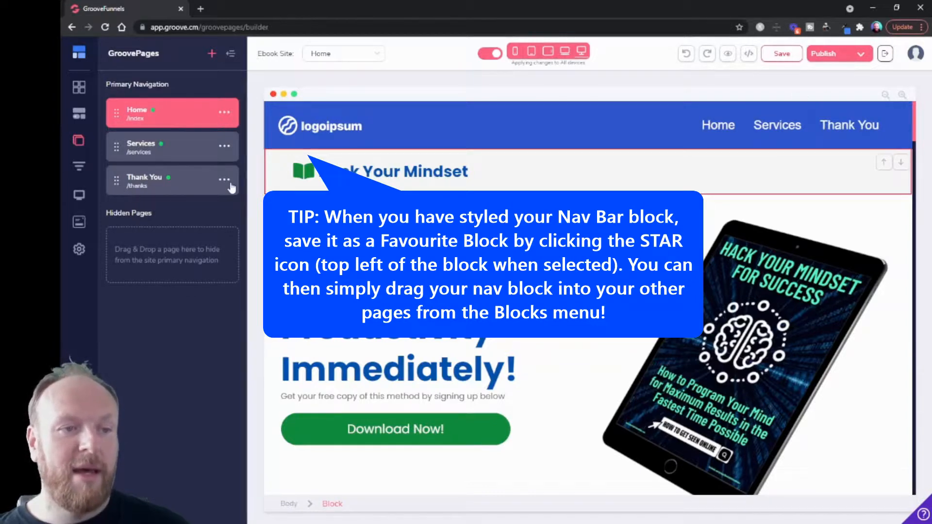
{"action": "left_click", "coordinate": [225, 179]}
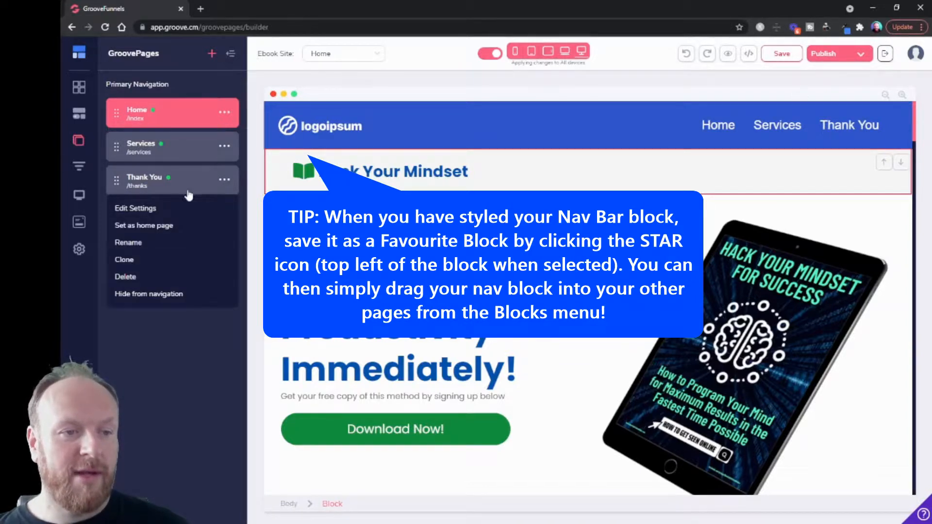
{"action": "left_click", "coordinate": [149, 294]}
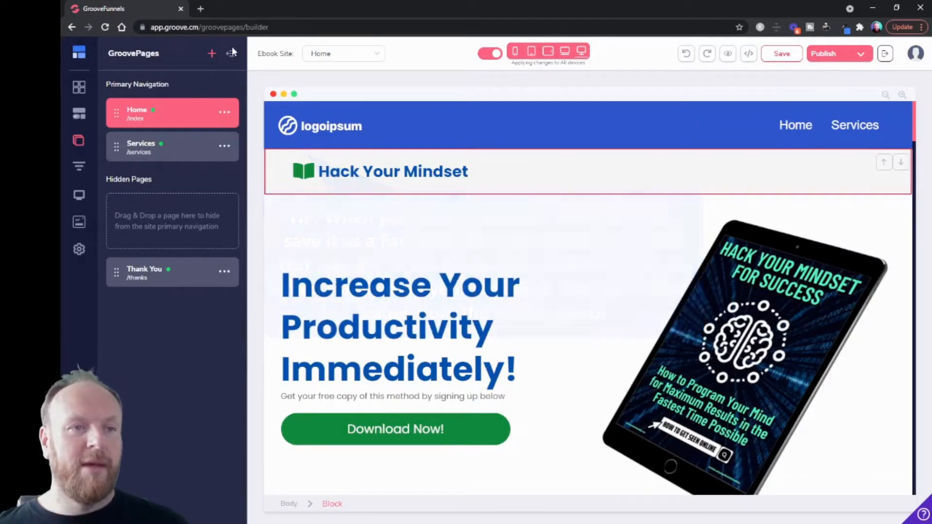
{"action": "left_click", "coordinate": [232, 53]}
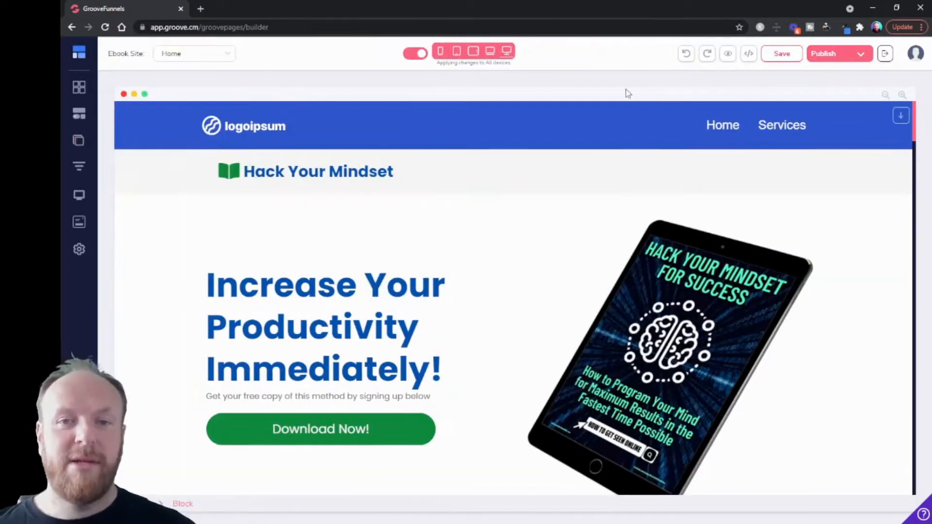